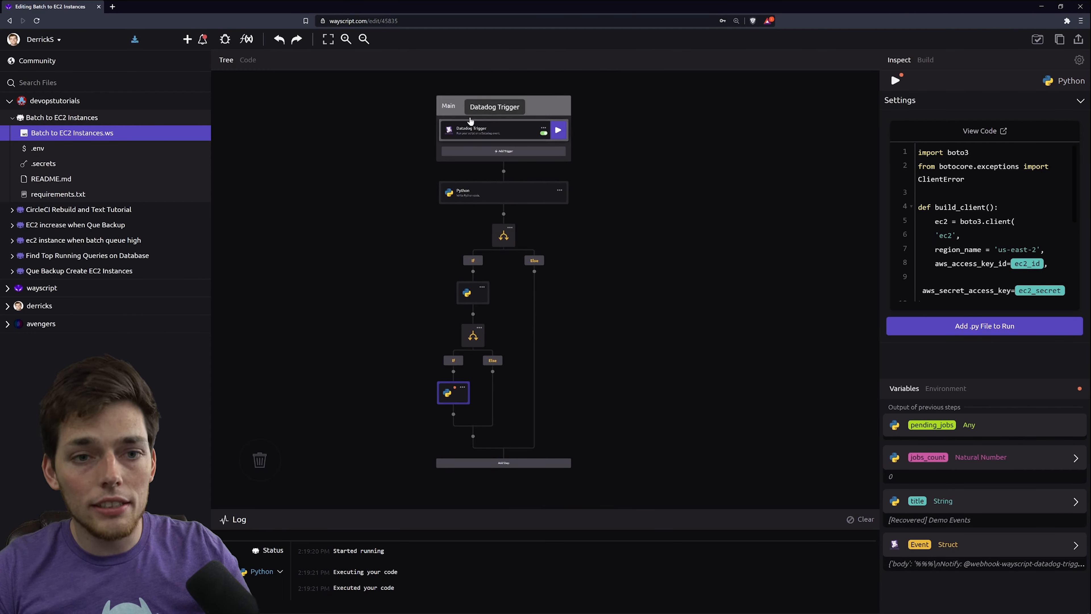
Import the Datadog trigger, enable it, and turn its Event output On.
{"action": "left_click", "coordinate": [448, 105]}
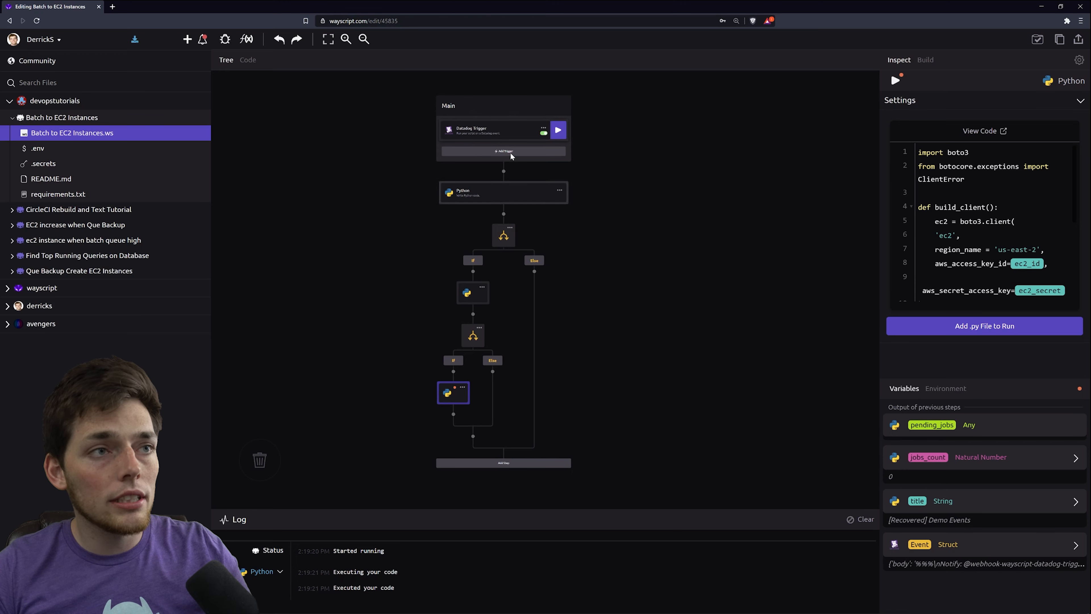
{"action": "mouse_move", "coordinate": [493, 197]}
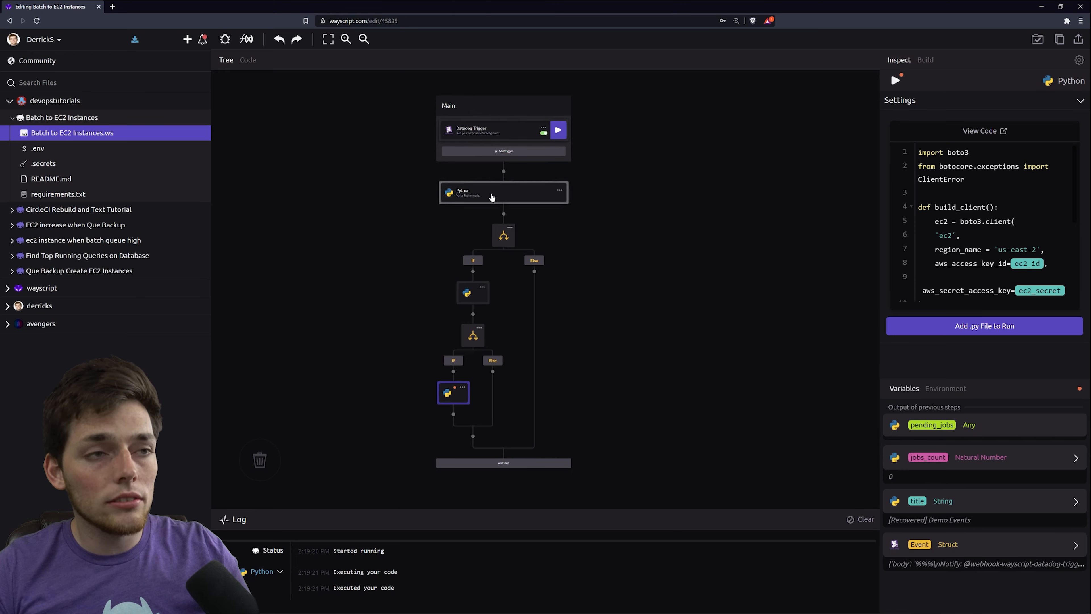
{"action": "mouse_move", "coordinate": [503, 235]}
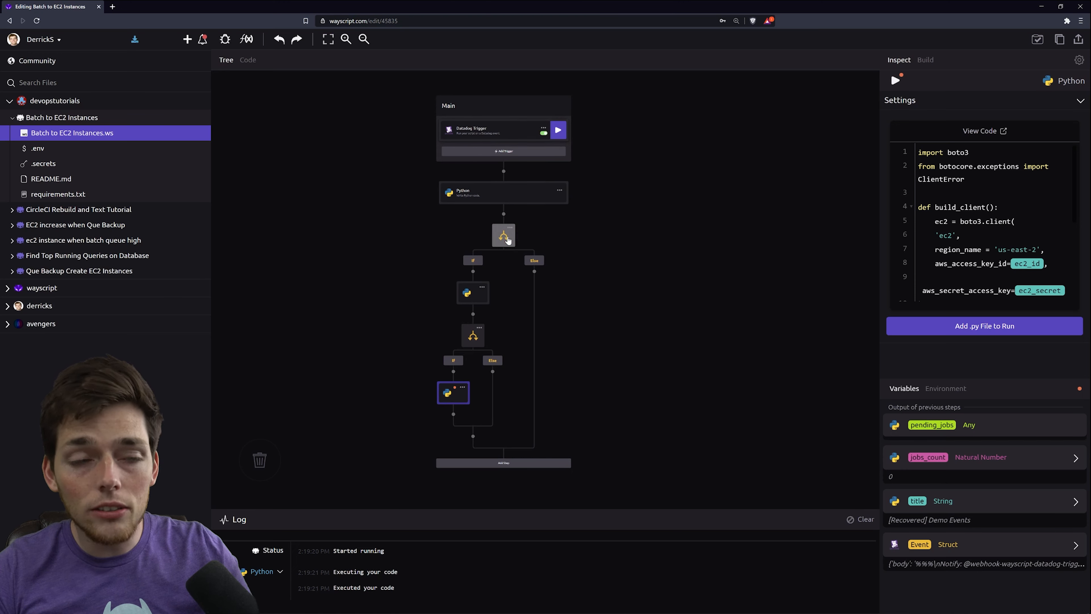
{"action": "mouse_move", "coordinate": [473, 292]}
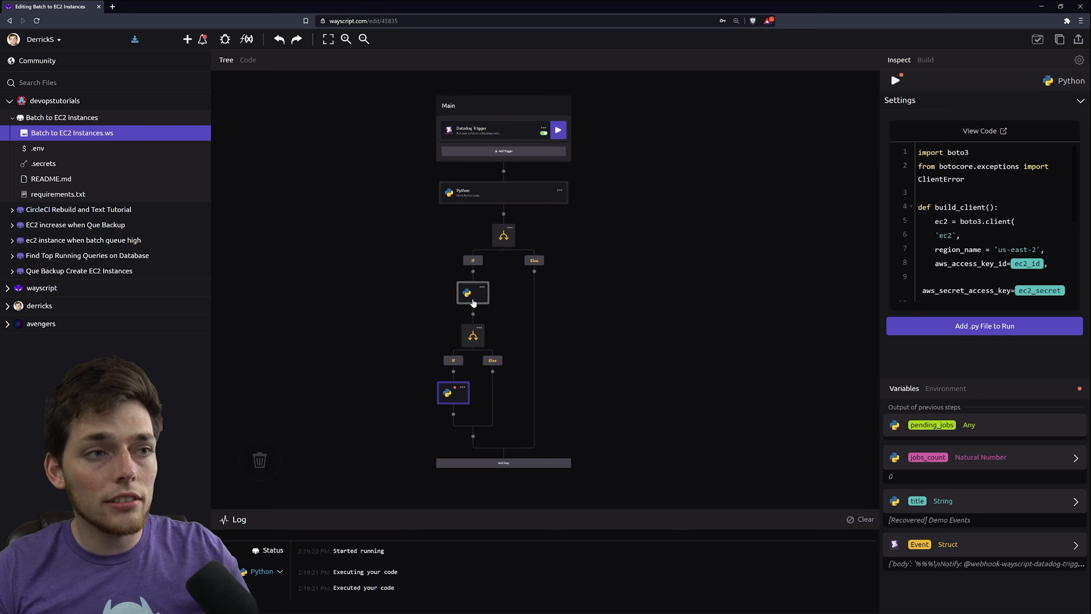
{"action": "mouse_move", "coordinate": [474, 292]}
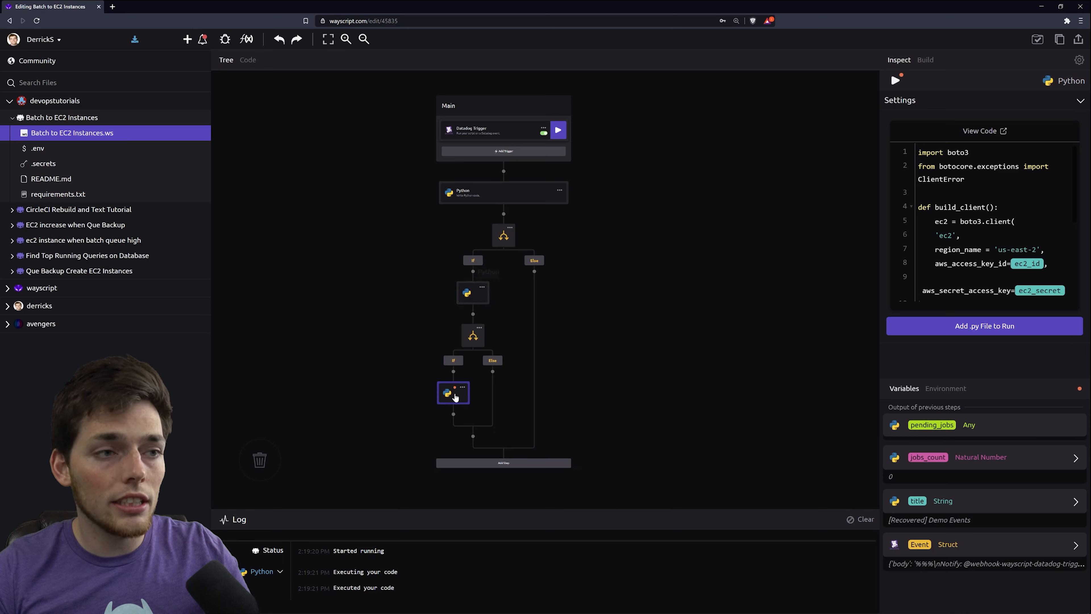
{"action": "mouse_move", "coordinate": [943, 138]}
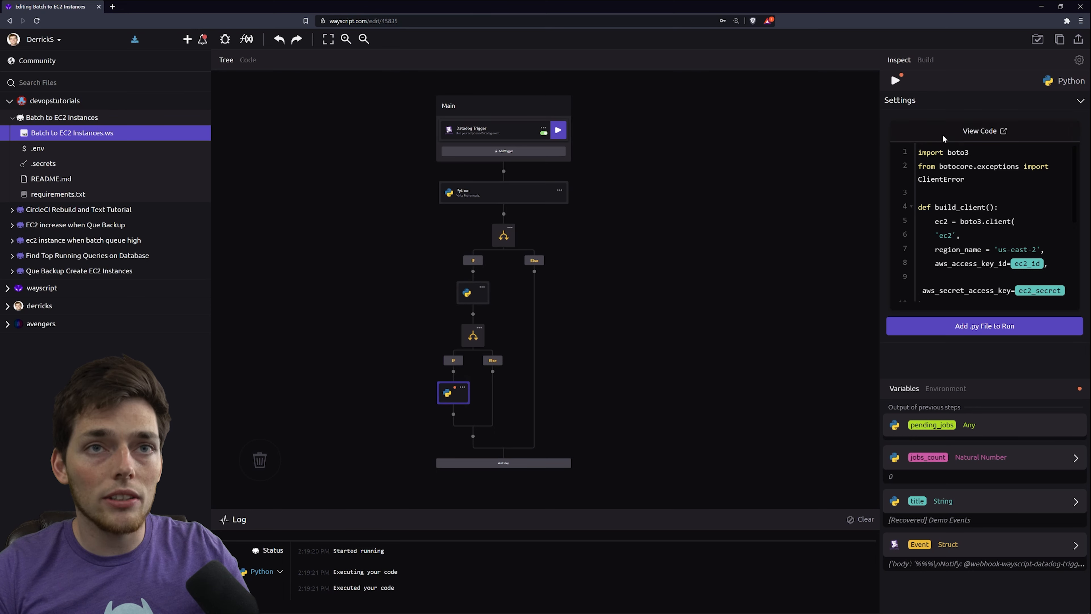
{"action": "left_click", "coordinate": [925, 60]}
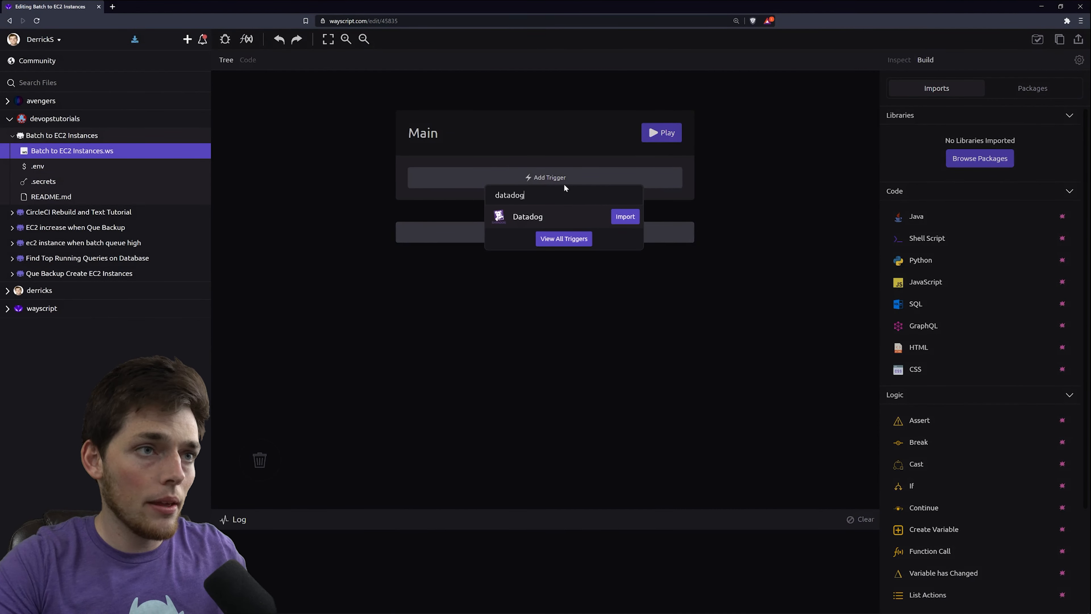
{"action": "left_click", "coordinate": [624, 217]}
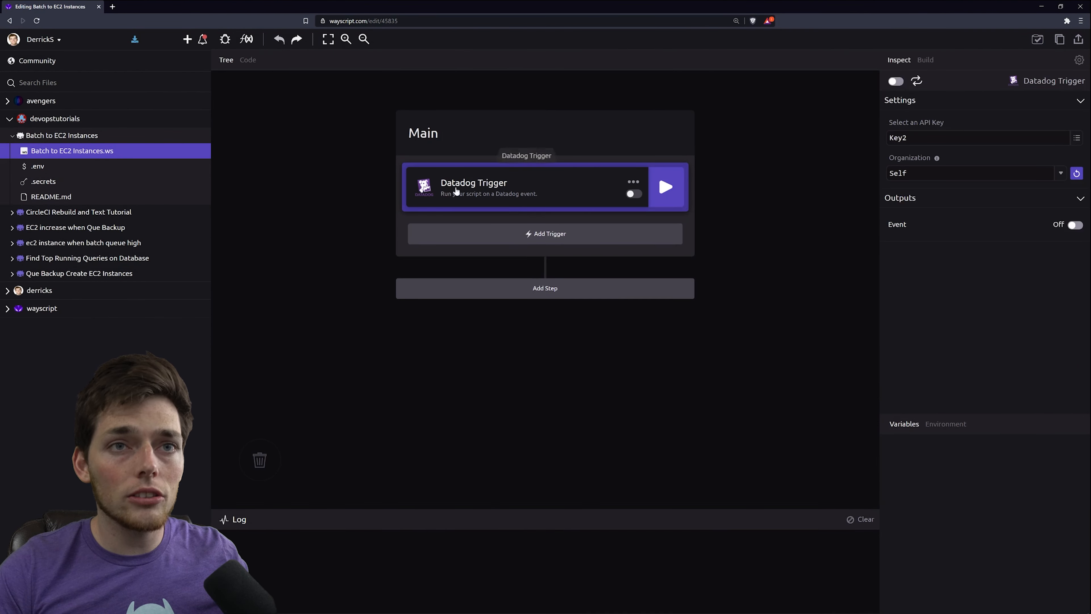
{"action": "mouse_move", "coordinate": [875, 98]}
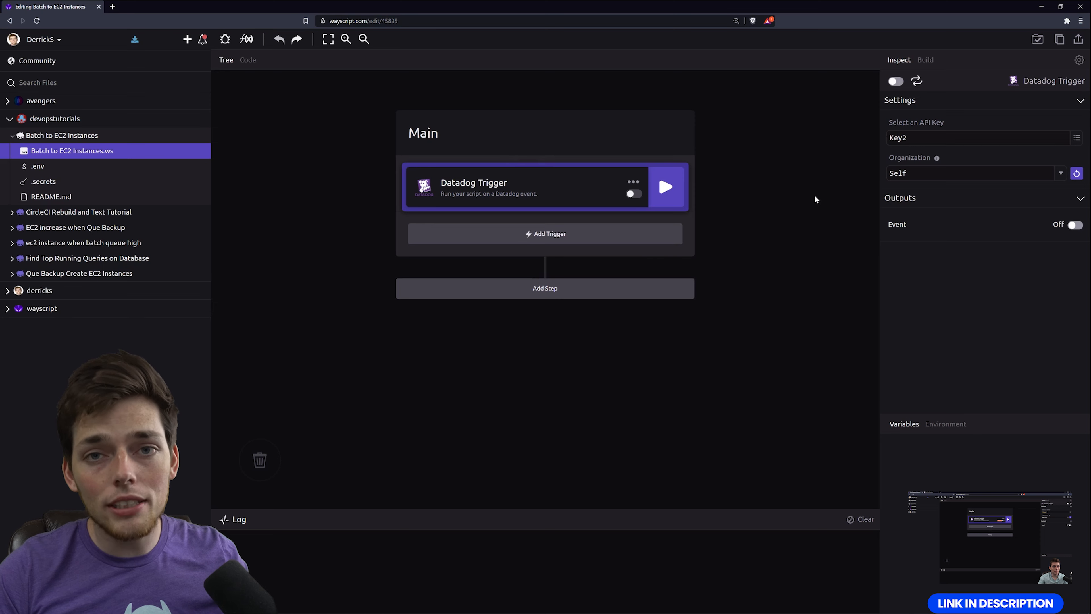
{"action": "mouse_move", "coordinate": [540, 207]}
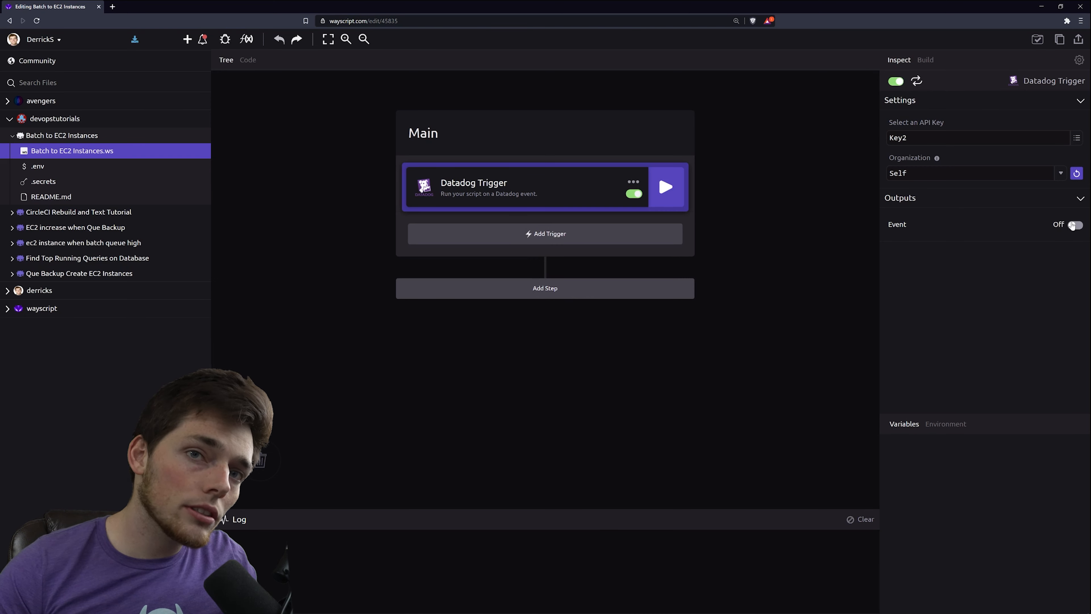
{"action": "left_click", "coordinate": [1074, 224]}
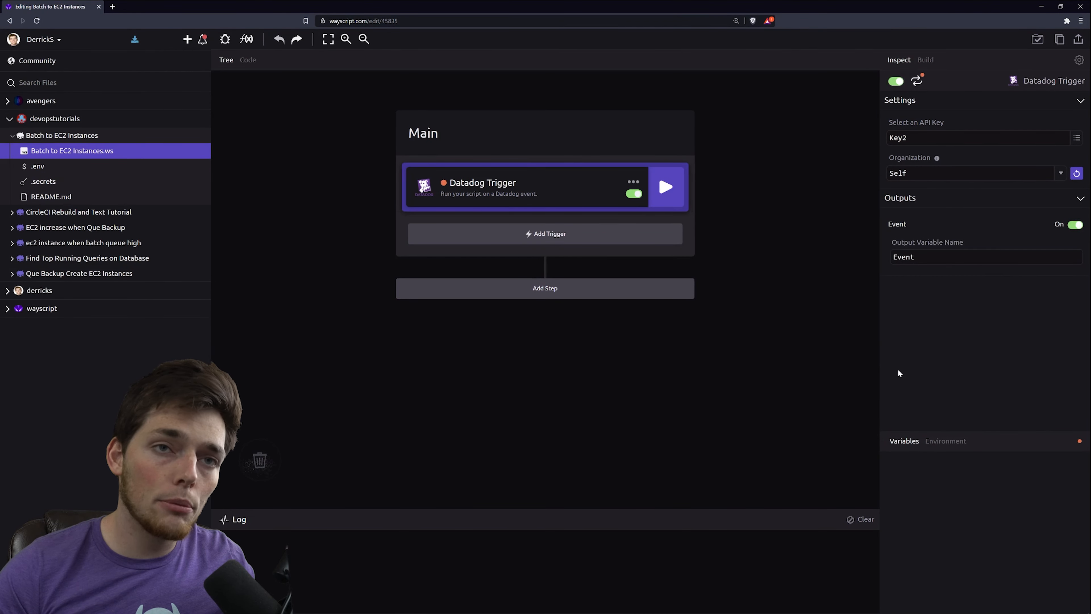
{"action": "mouse_move", "coordinate": [757, 342]}
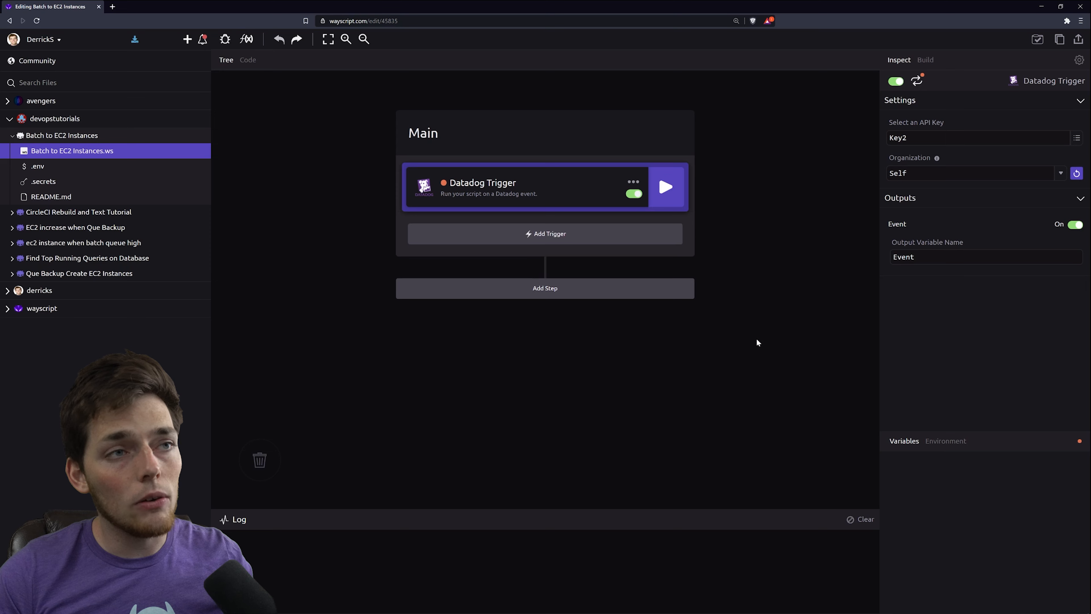
{"action": "mouse_move", "coordinate": [463, 201]}
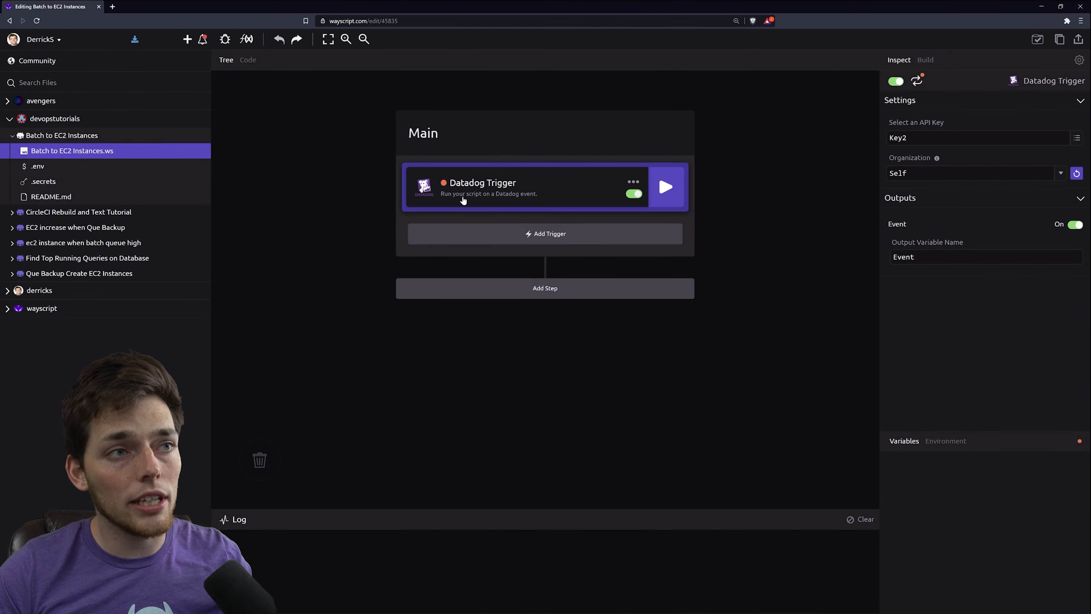
{"action": "mouse_move", "coordinate": [487, 223]}
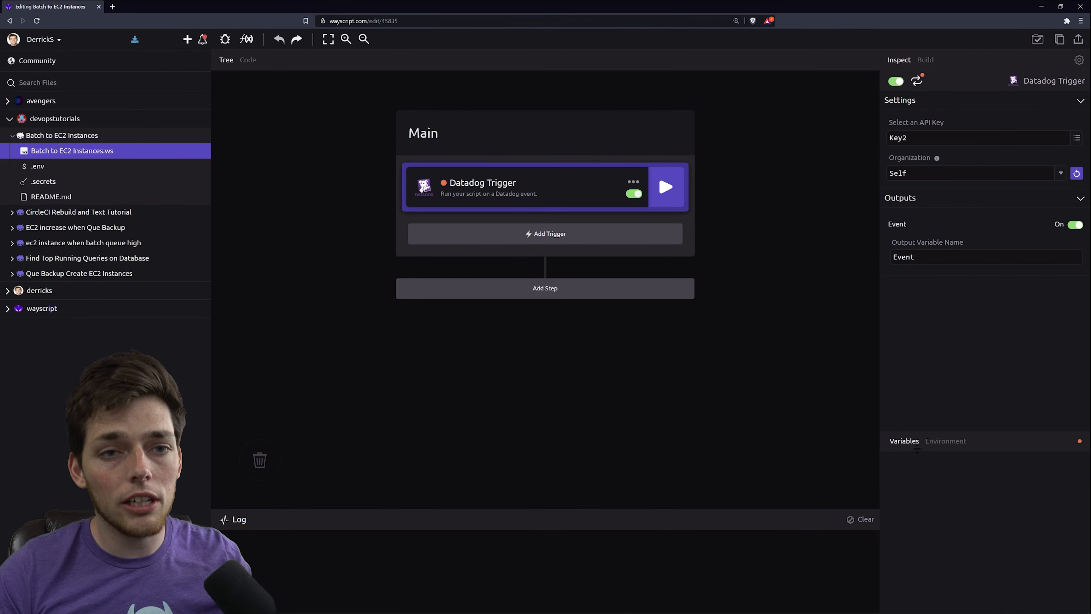
{"action": "mouse_move", "coordinate": [932, 457]}
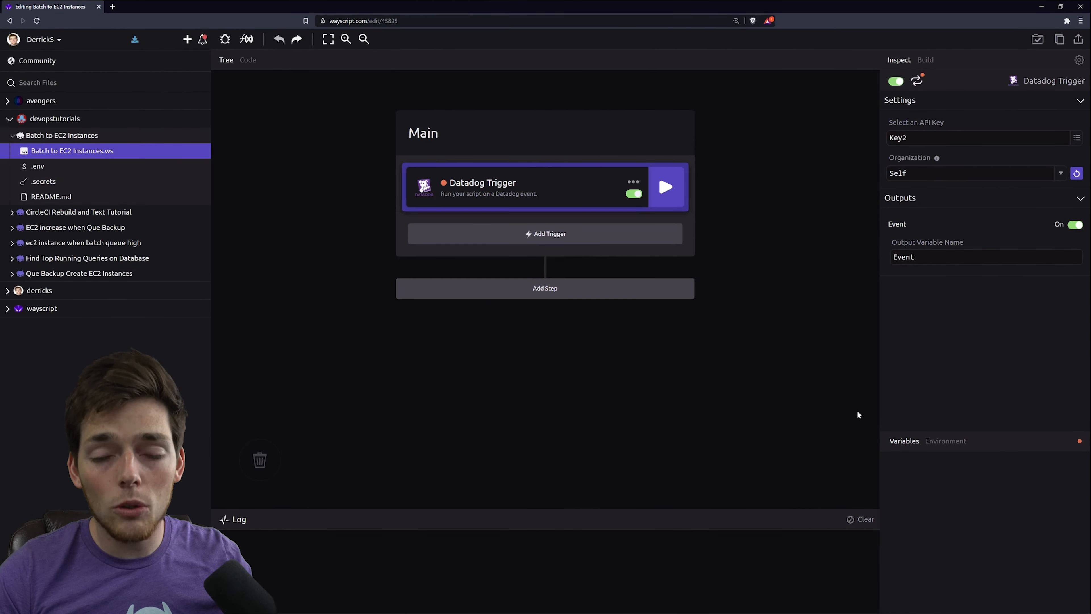
{"action": "mouse_move", "coordinate": [820, 412]}
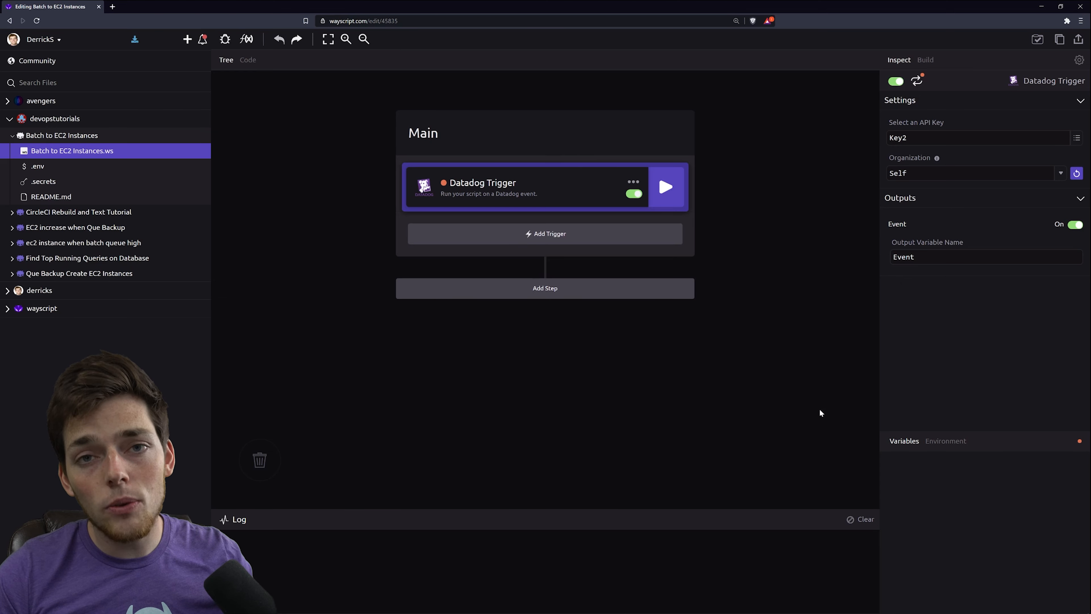
Add an If branching step after the trigger and start editing its condition.
{"action": "left_click", "coordinate": [545, 288]}
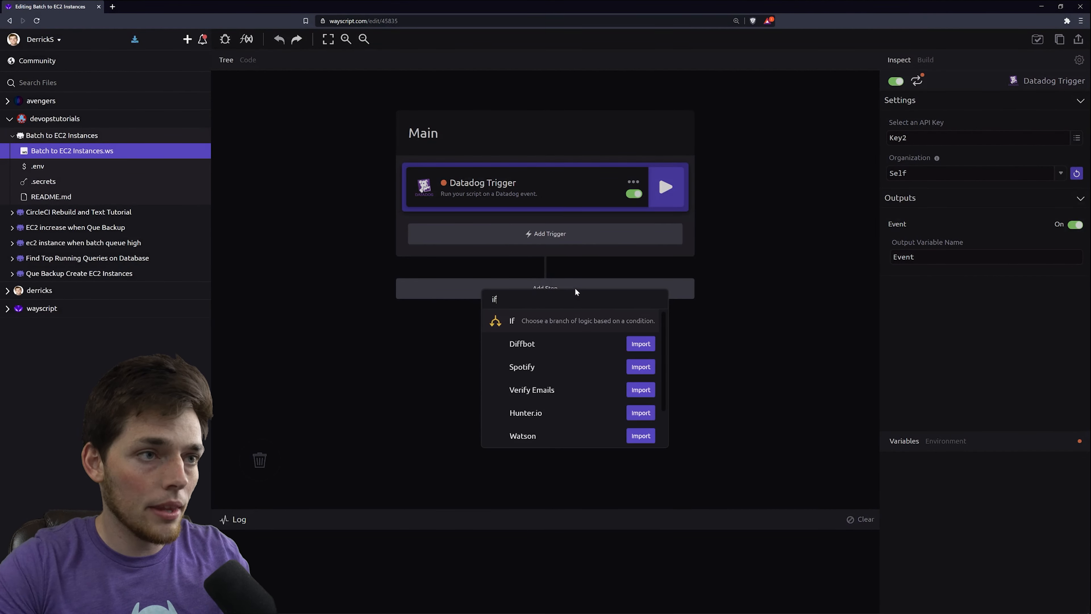
{"action": "left_click", "coordinate": [511, 321]}
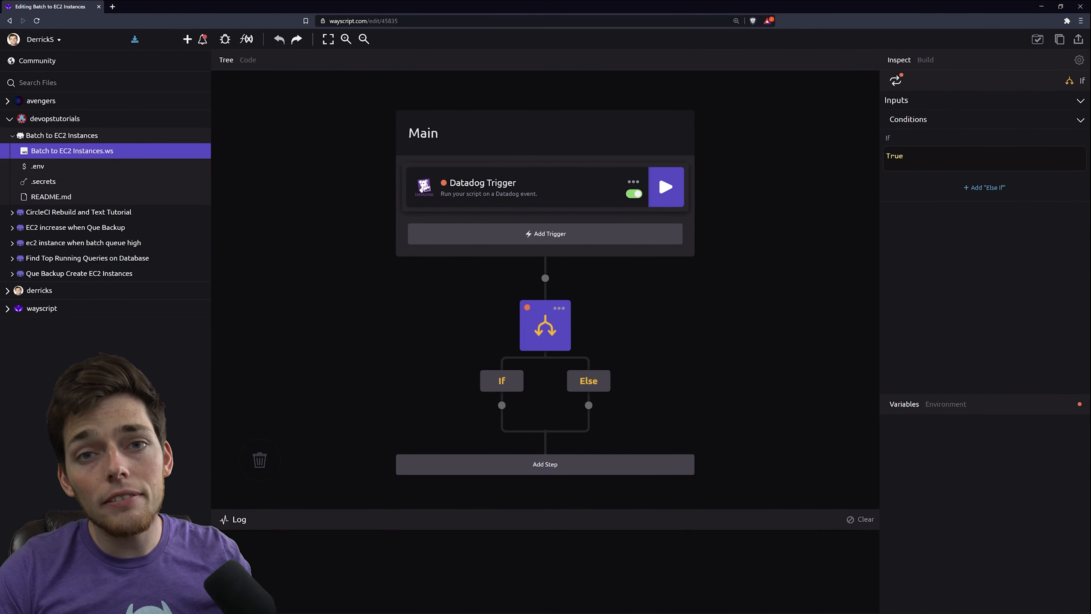
{"action": "left_click", "coordinate": [904, 155]}
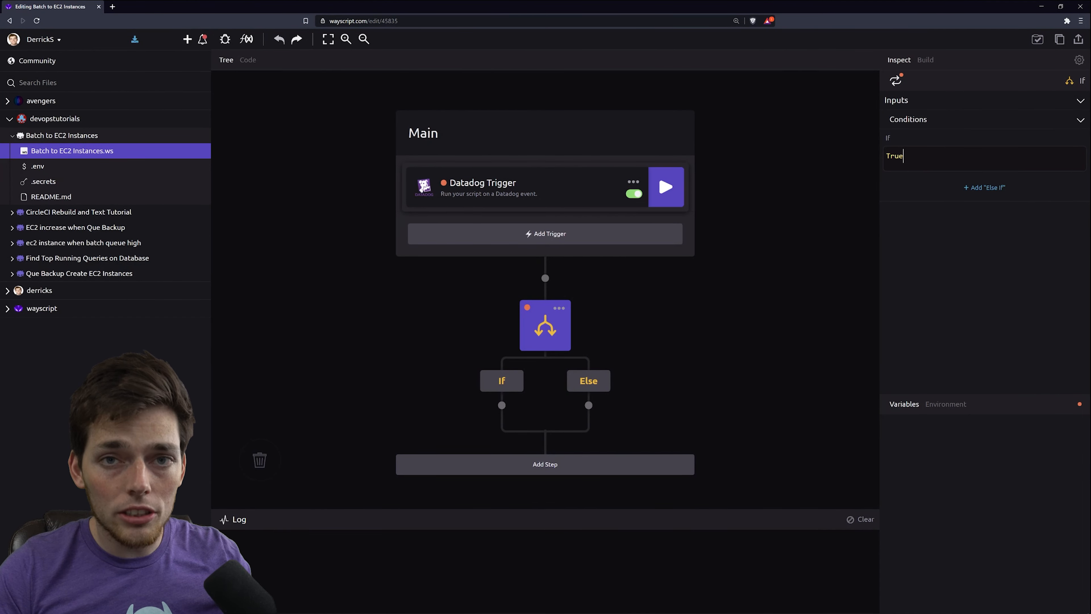
{"action": "mouse_move", "coordinate": [752, 379]}
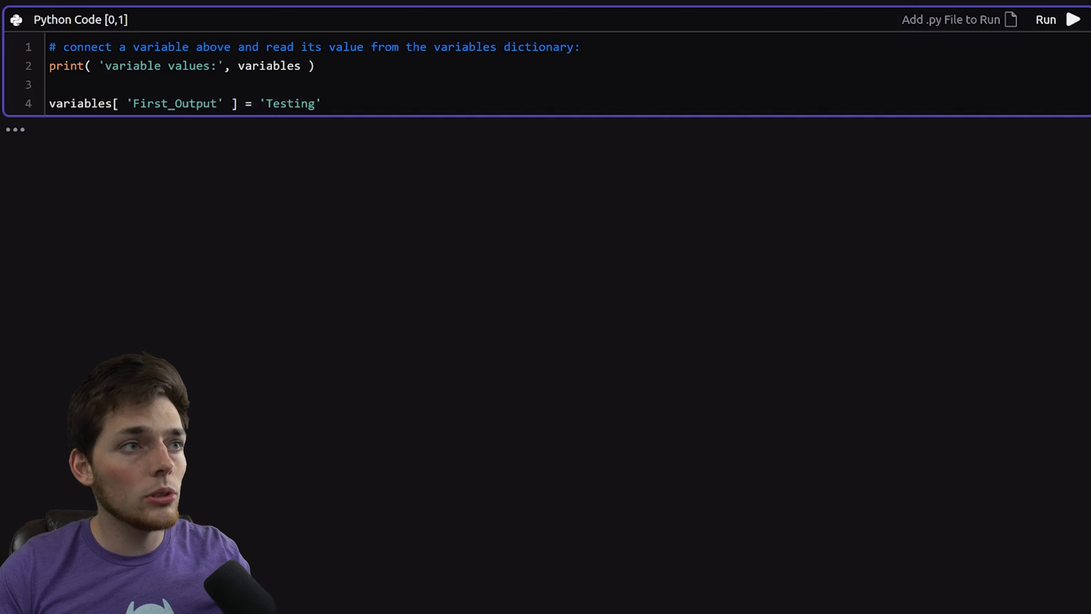
Replace the template with event = variables['Event'], title = event.get('title'), variables['title'] = title.
{"action": "key", "text": "ctrl+a"}
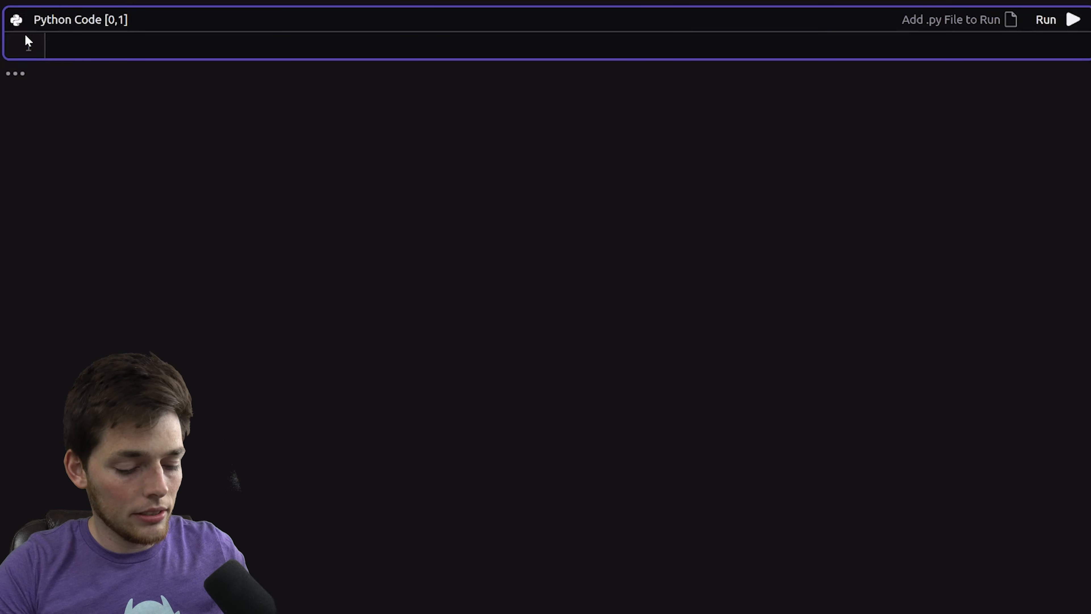
{"action": "type", "text": "event = py"}
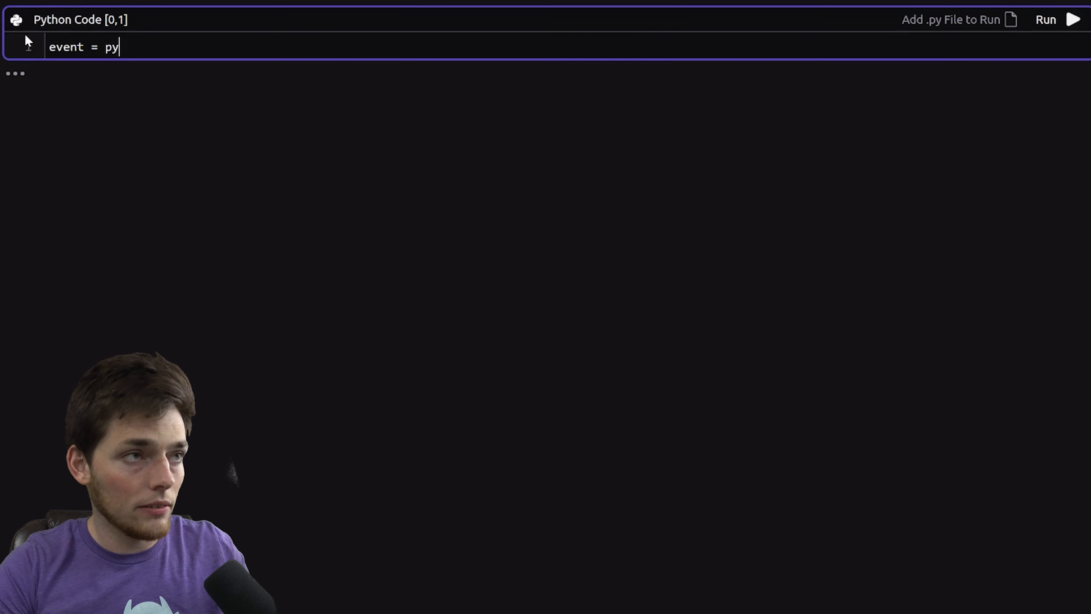
{"action": "type", "text": "variables[]"}
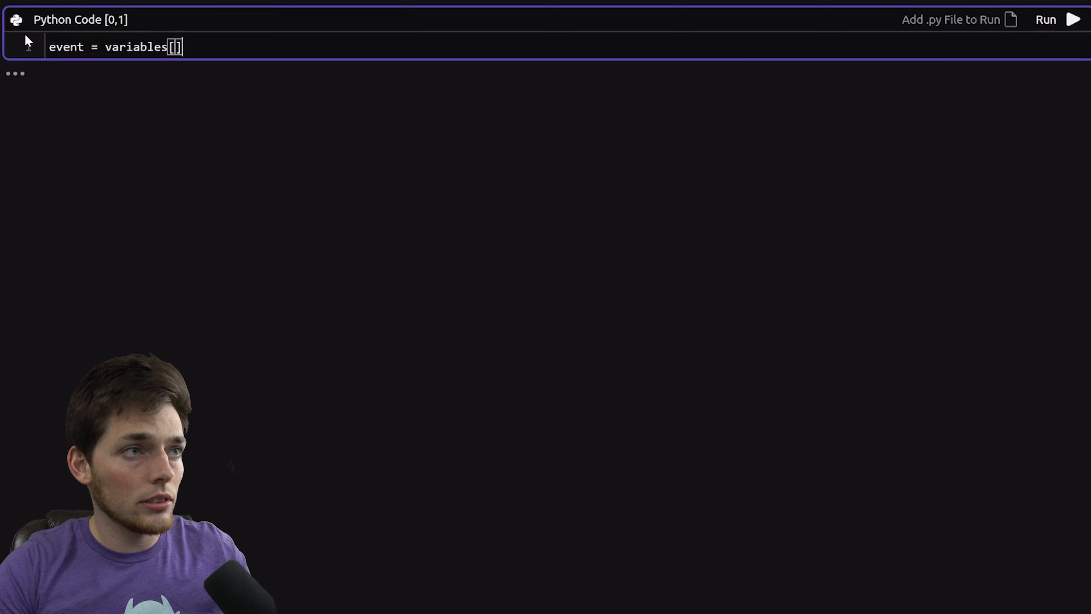
{"action": "type", "text": "'Event"}
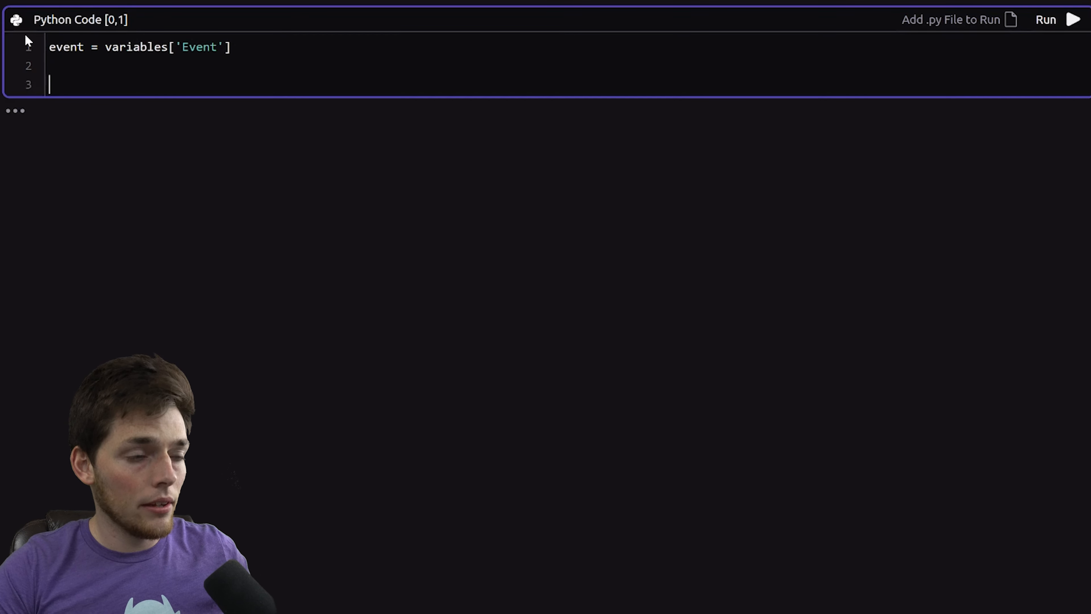
{"action": "type", "text": "title = ev"}
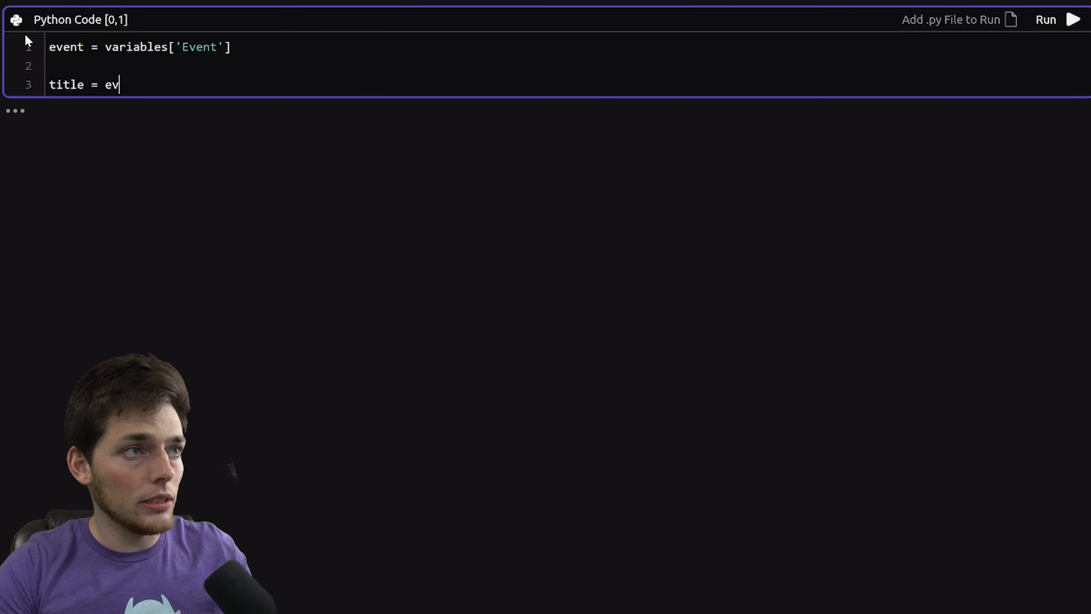
{"action": "type", "text": "ent.get"}
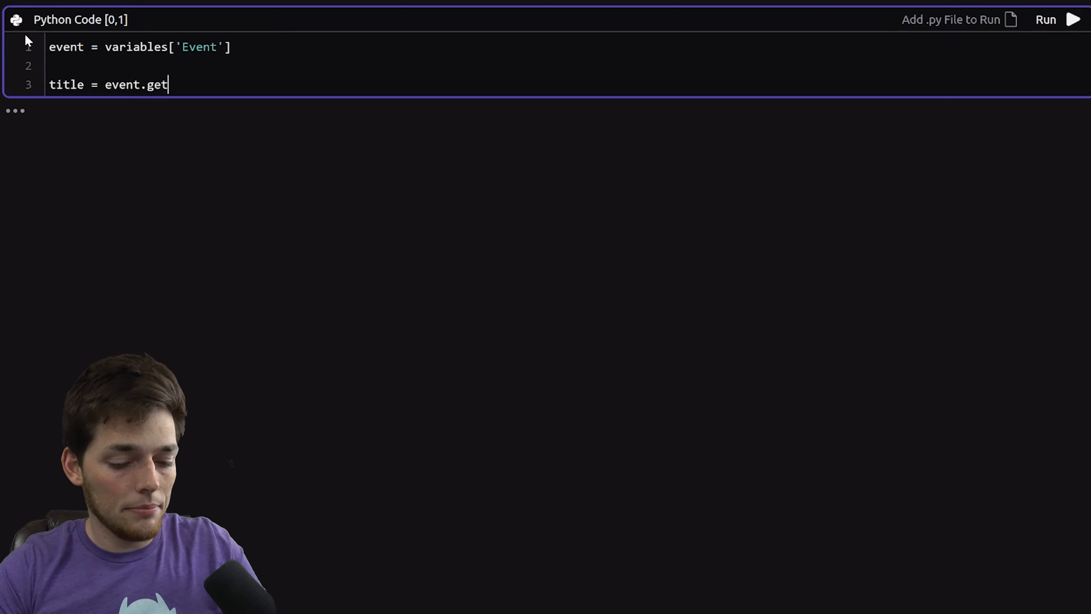
{"action": "type", "text": "('title')"}
{"action": "type", "text": "variabl"}
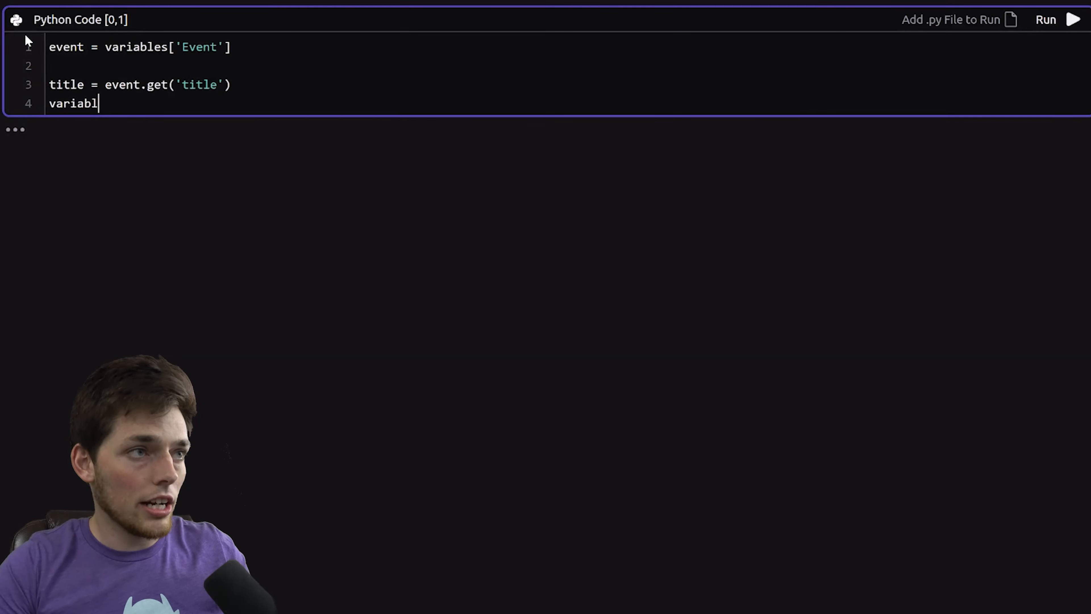
{"action": "type", "text": "es['titl']"}
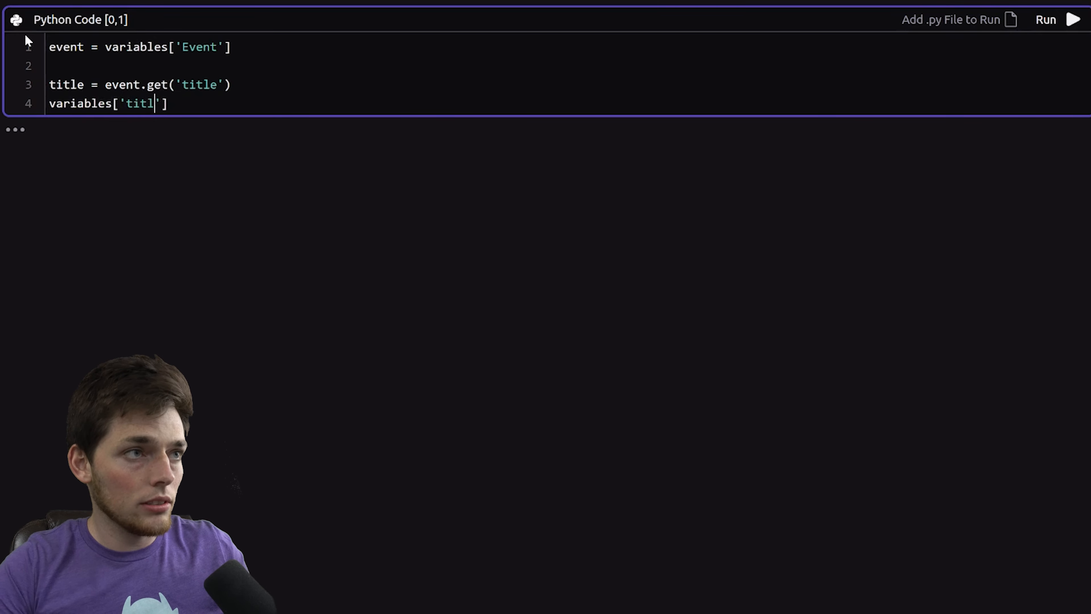
{"action": "type", "text": "e'] = tit"}
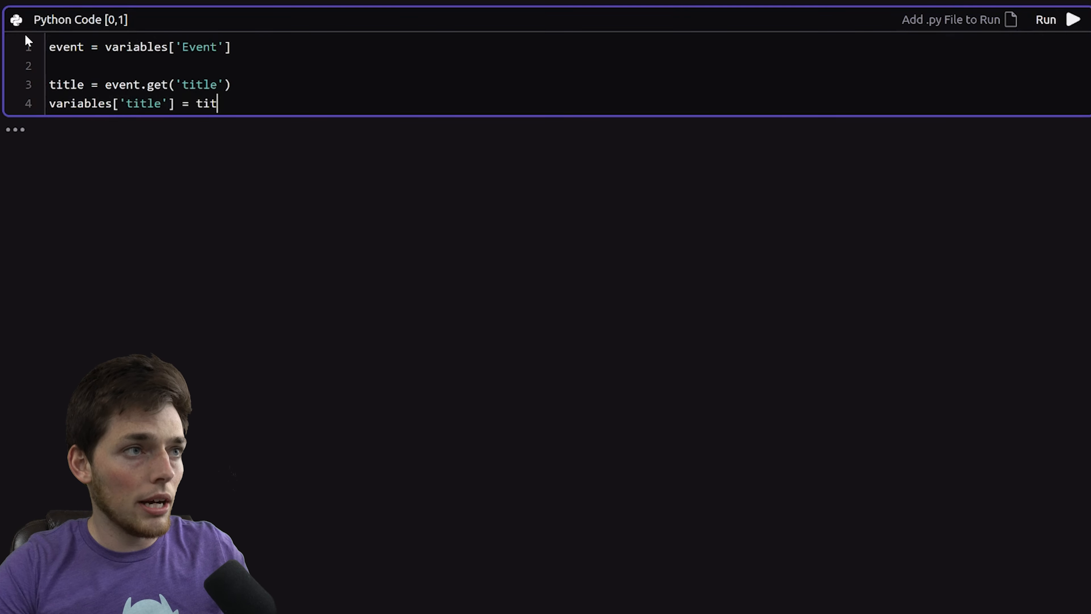
{"action": "type", "text": "le"}
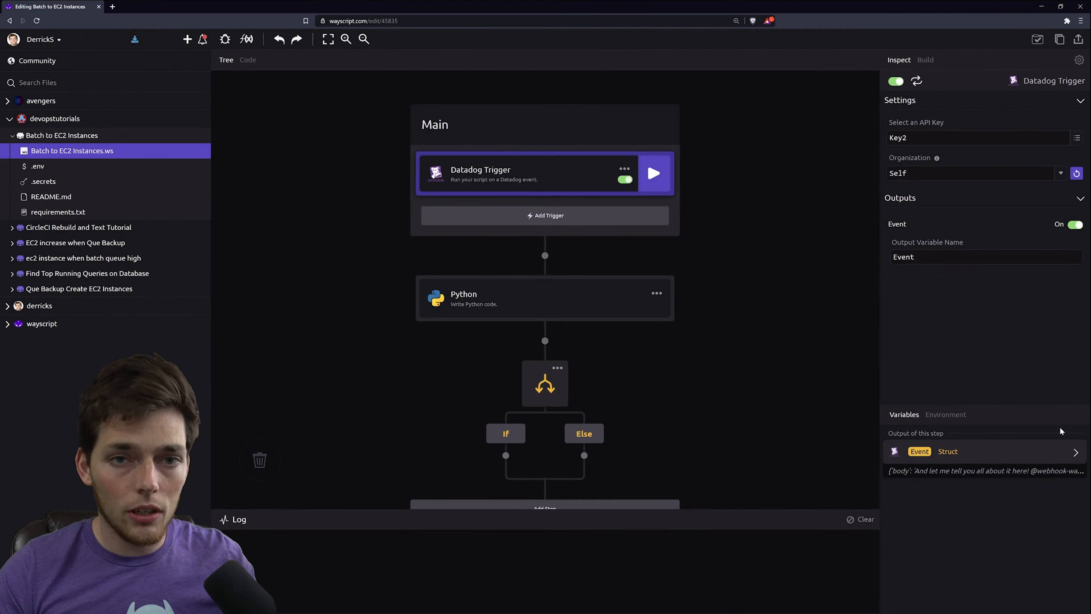
Inspect the Event output's fields, then view the Python step's title output "Something big happened!".
{"action": "left_click", "coordinate": [1074, 450]}
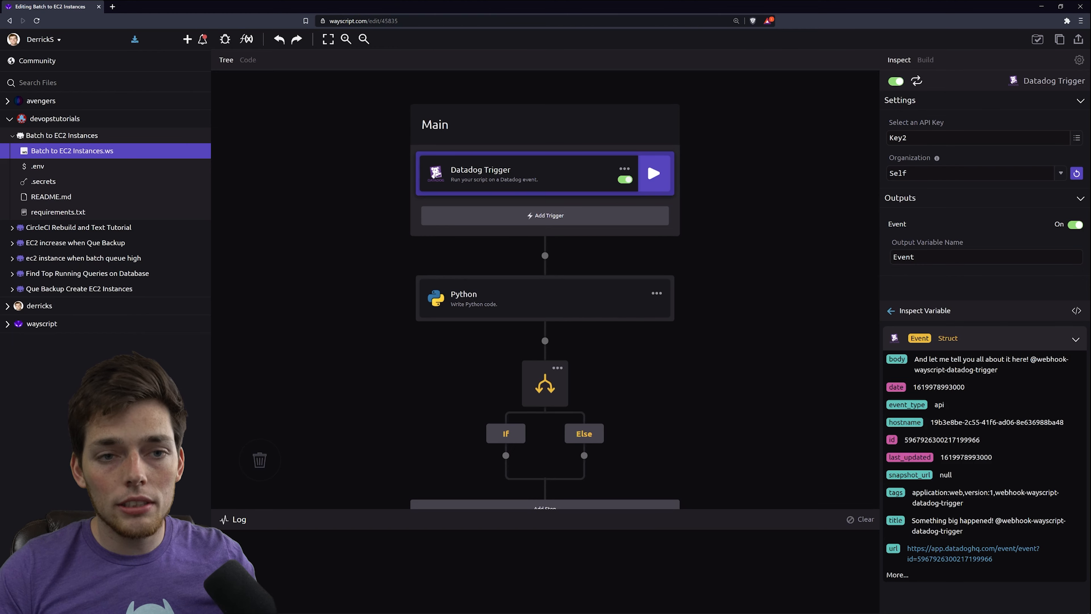
{"action": "mouse_move", "coordinate": [572, 202]}
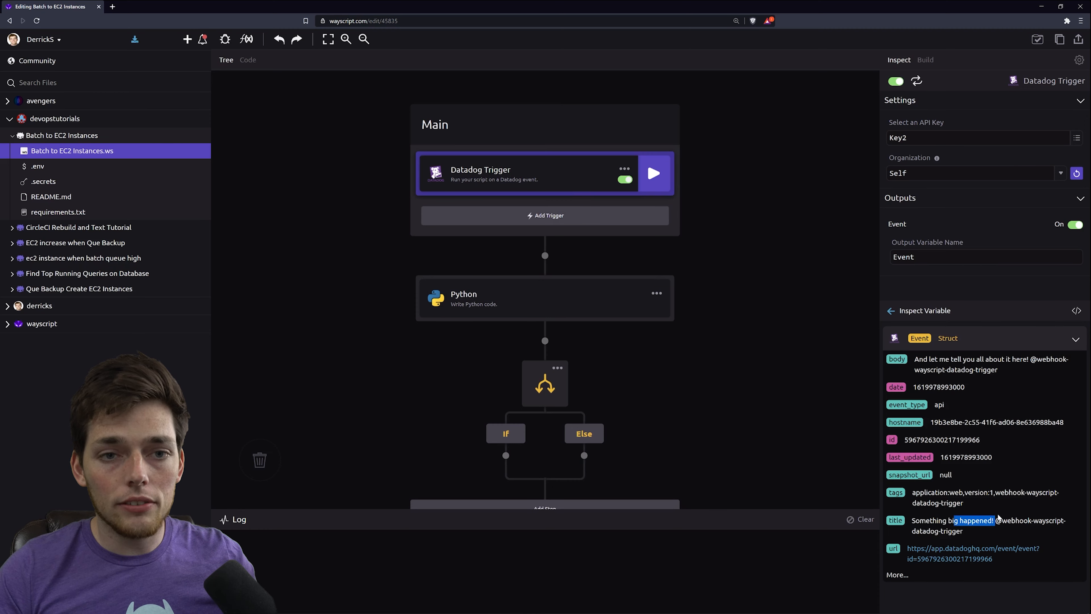
{"action": "left_click", "coordinate": [545, 298]}
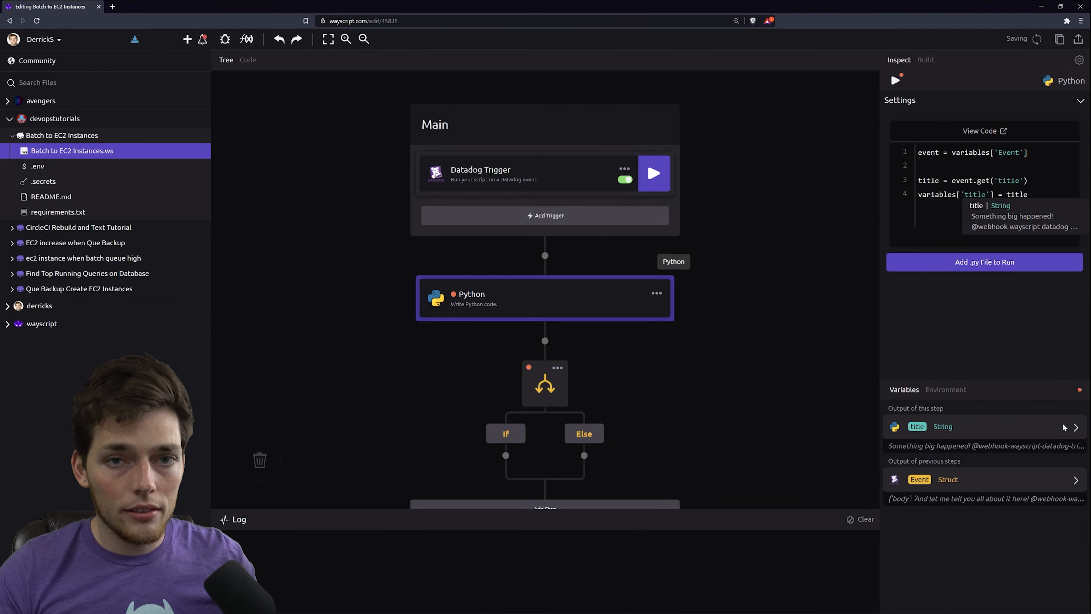
{"action": "left_click", "coordinate": [1075, 425]}
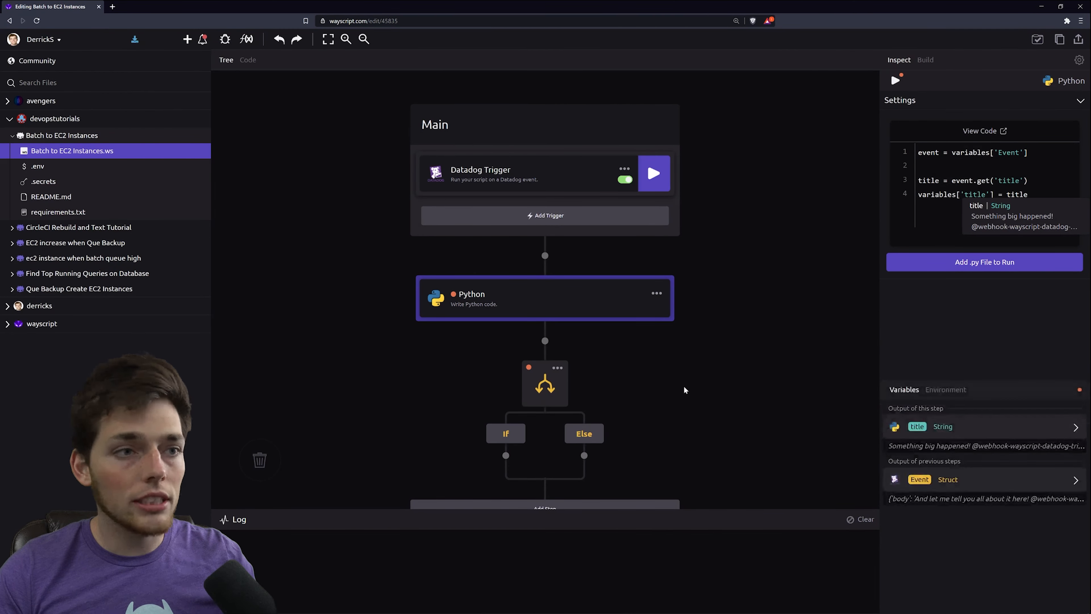
Set the If condition to 'Something big' in title using the title variable.
{"action": "left_click", "coordinate": [545, 384]}
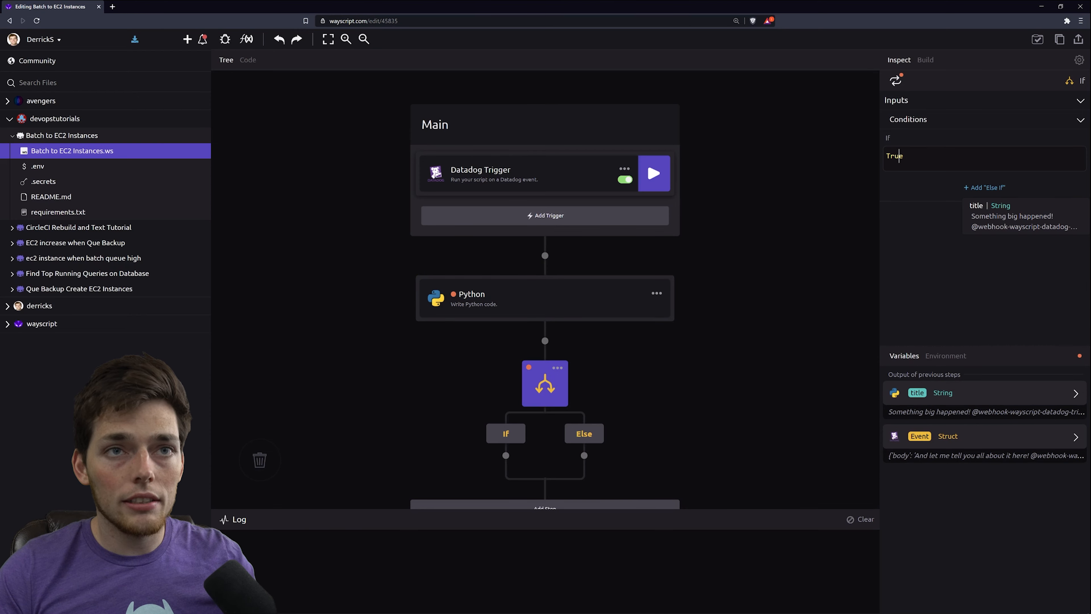
{"action": "type", "text": "'some"}
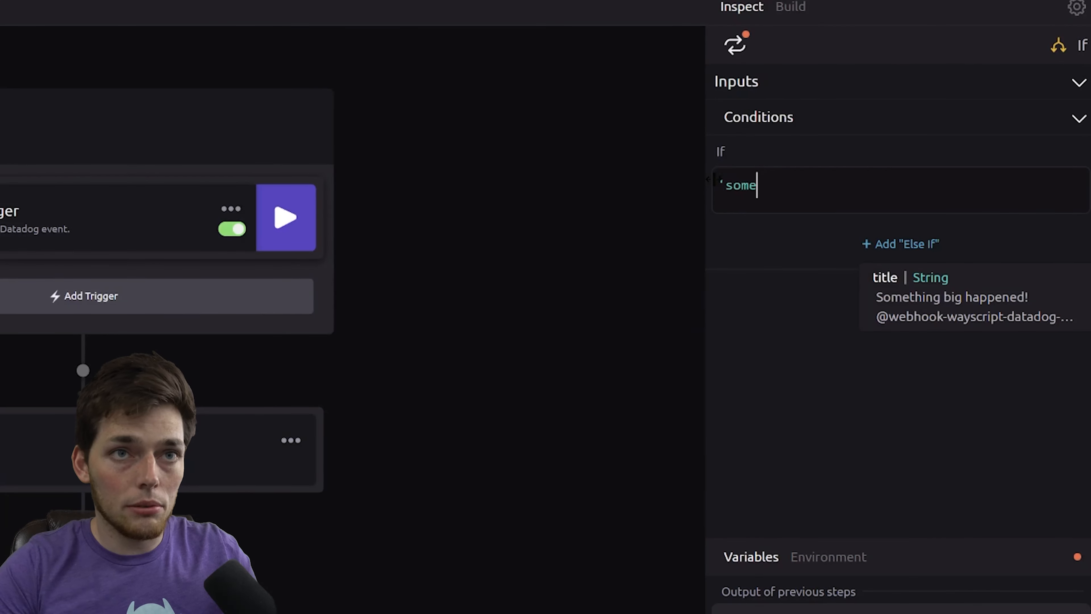
{"action": "type", "text": "Some"}
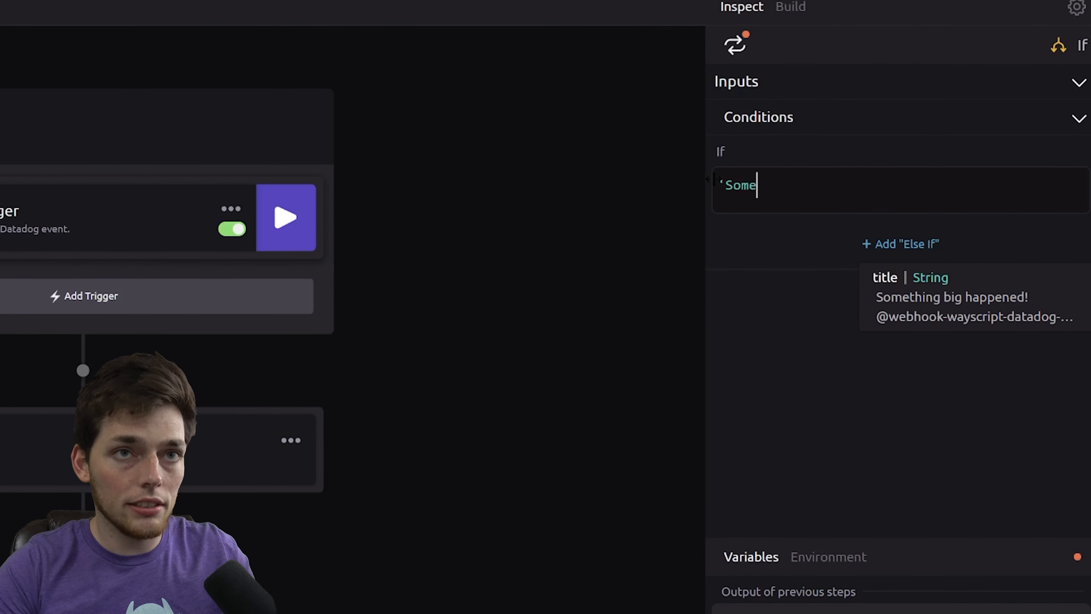
{"action": "type", "text": "thing big"}
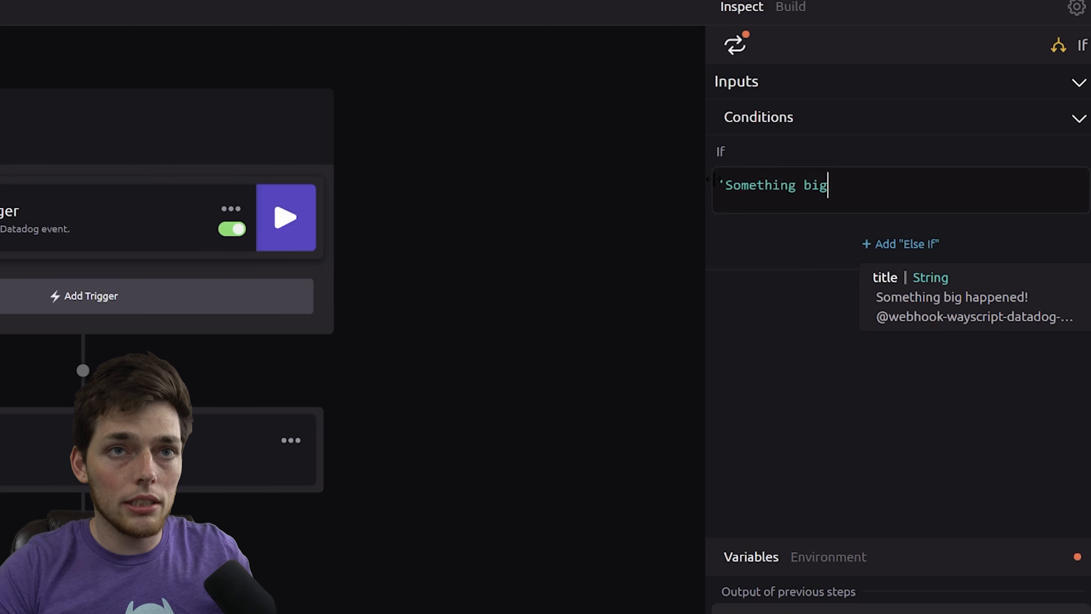
{"action": "type", "text": "' in title"}
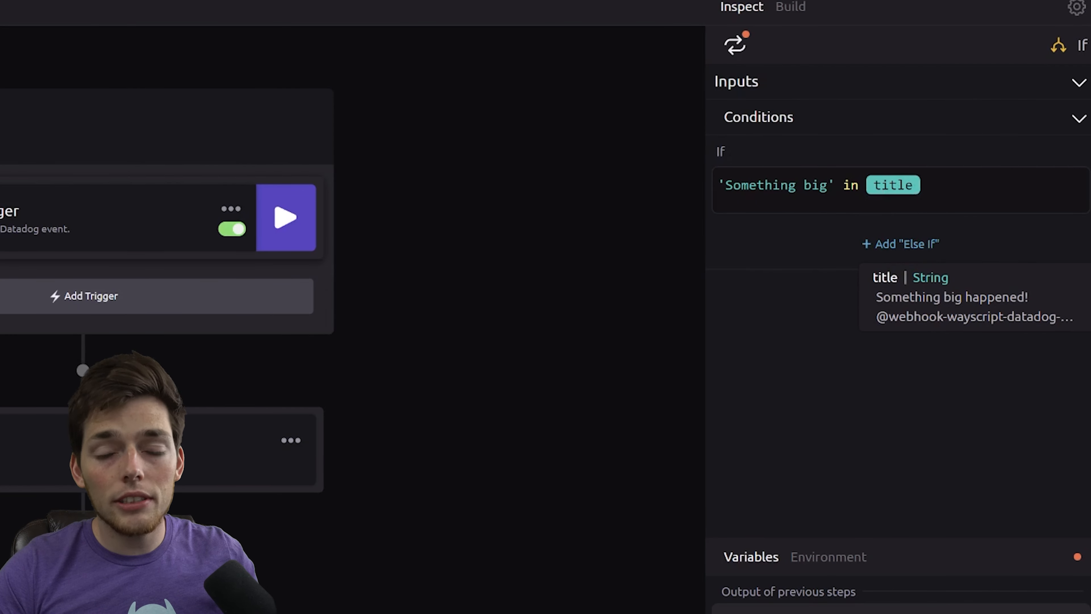
{"action": "mouse_move", "coordinate": [900, 200]}
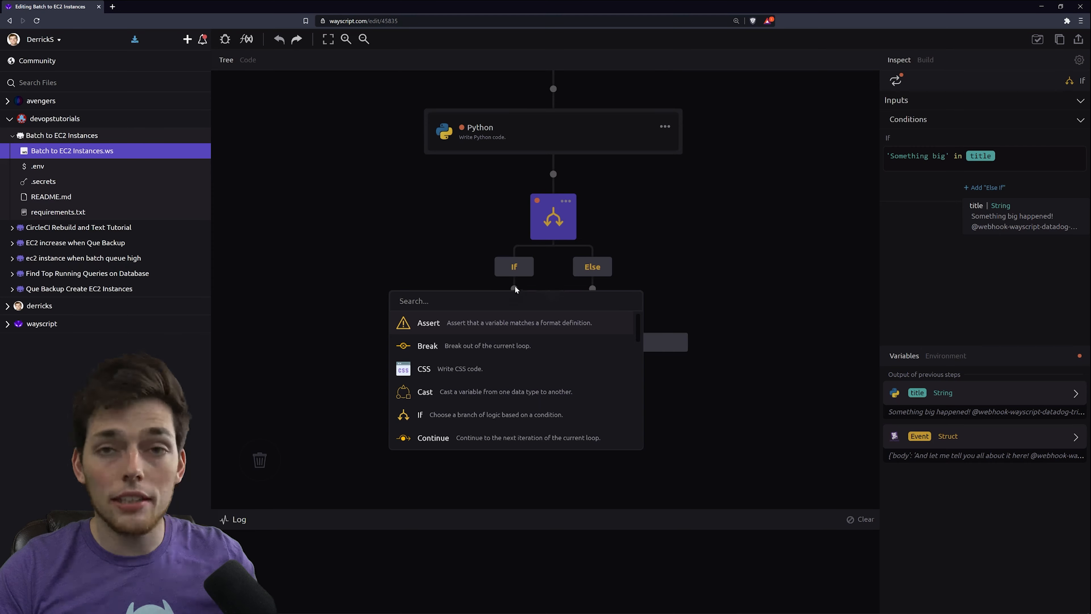
{"action": "mouse_move", "coordinate": [495, 289]}
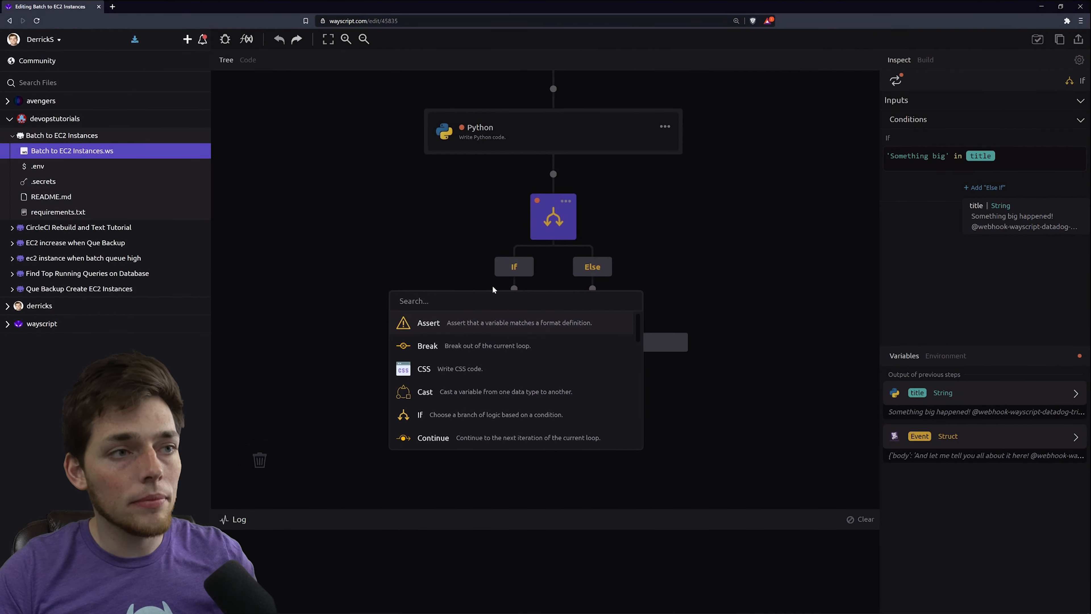
Add a Python step on the If branch via the step picker search.
{"action": "type", "text": "python"}
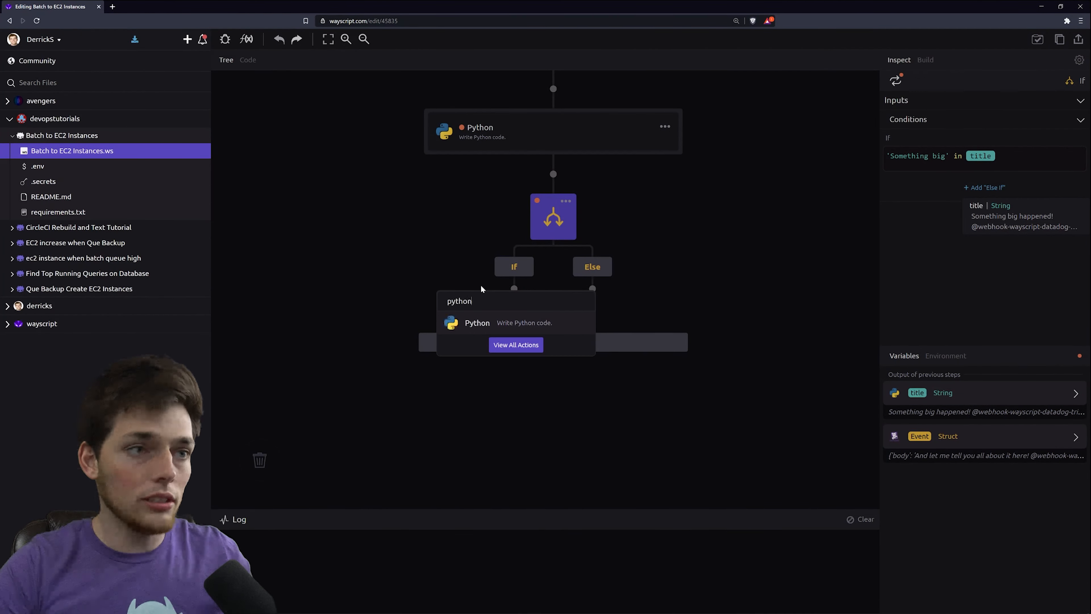
{"action": "left_click", "coordinate": [478, 323]}
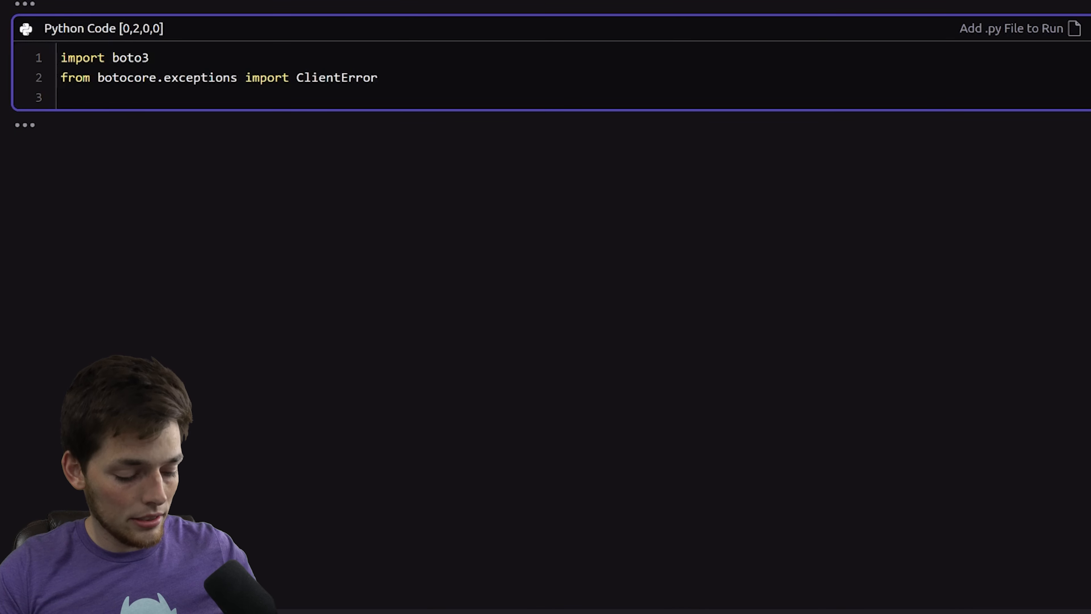
Write build_batch_client creating a boto3 Batch client for us-east-2 with empty key fields.
{"action": "type", "text": "def build_batch_client():"}
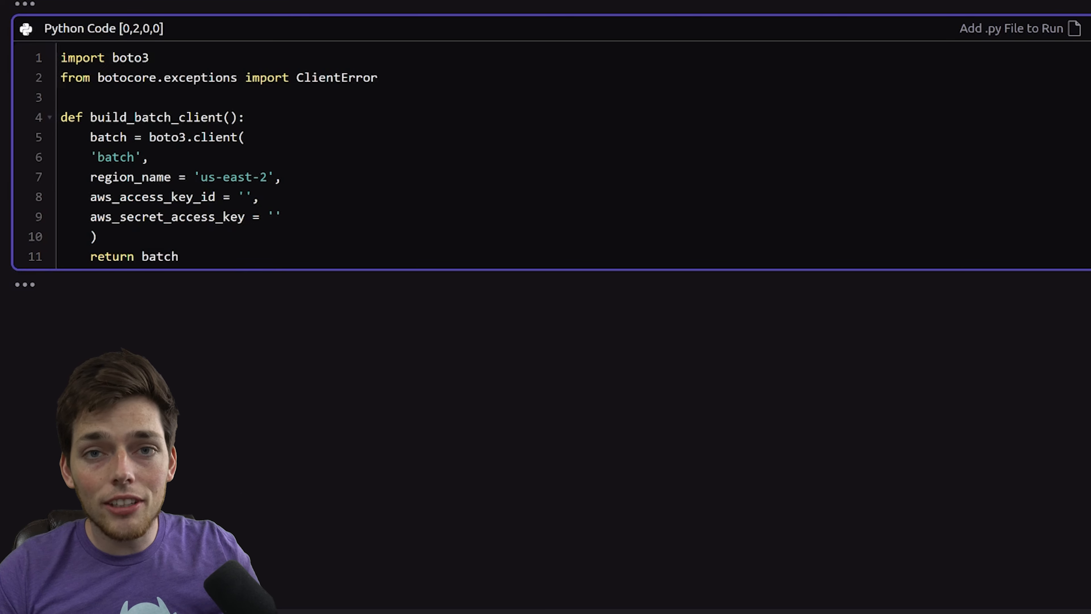
{"action": "left_click", "coordinate": [180, 256]}
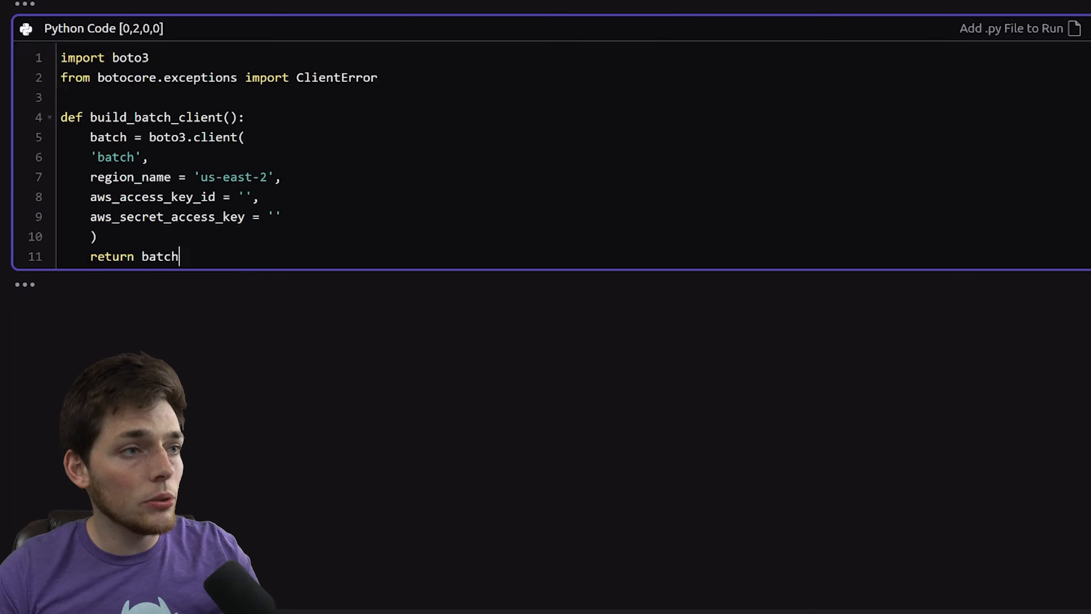
{"action": "left_click", "coordinate": [127, 197]}
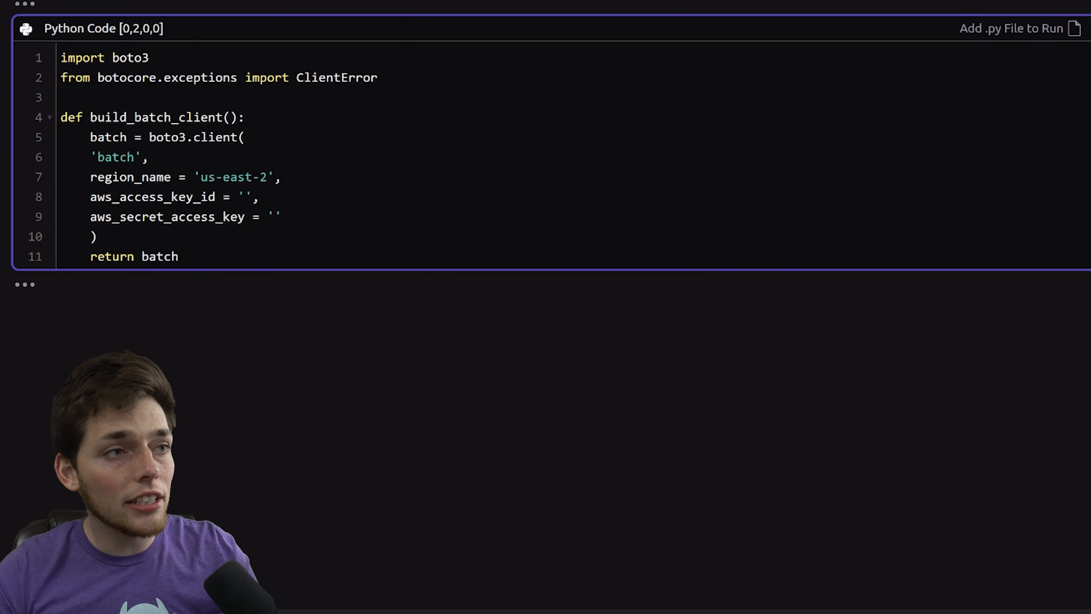
{"action": "double_click", "coordinate": [242, 197]}
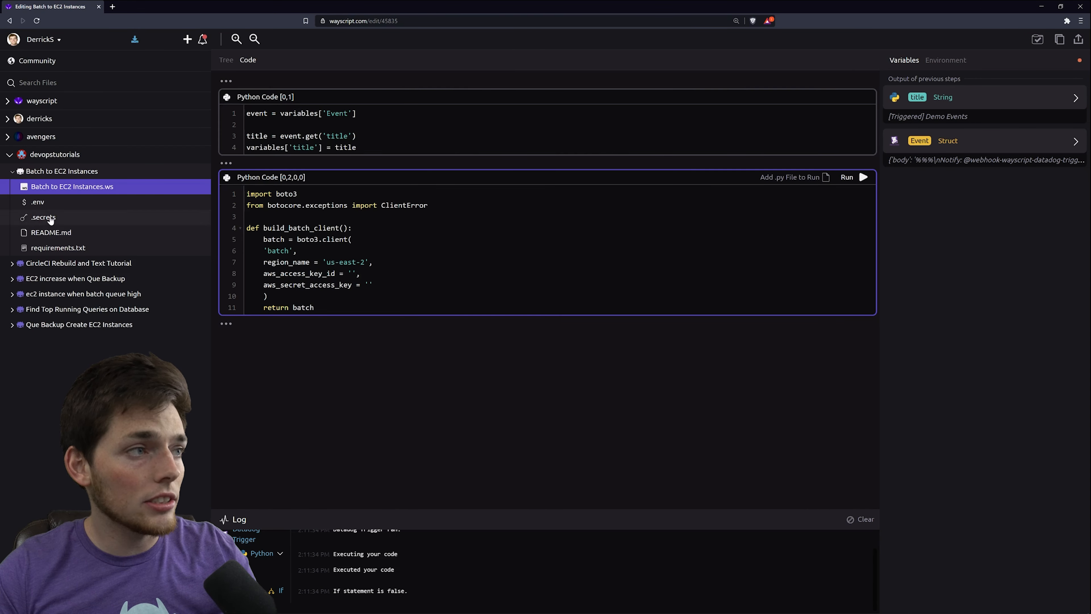
Add secrets named batch_id and batch_secret_key in the .secrets file.
{"action": "left_click", "coordinate": [43, 217]}
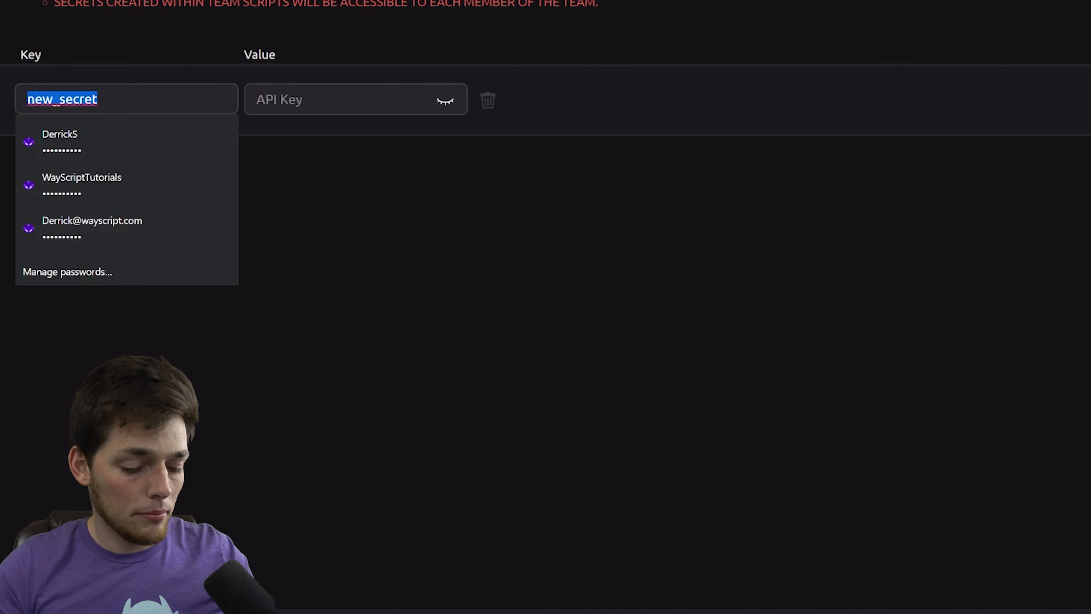
{"action": "type", "text": "batch_id"}
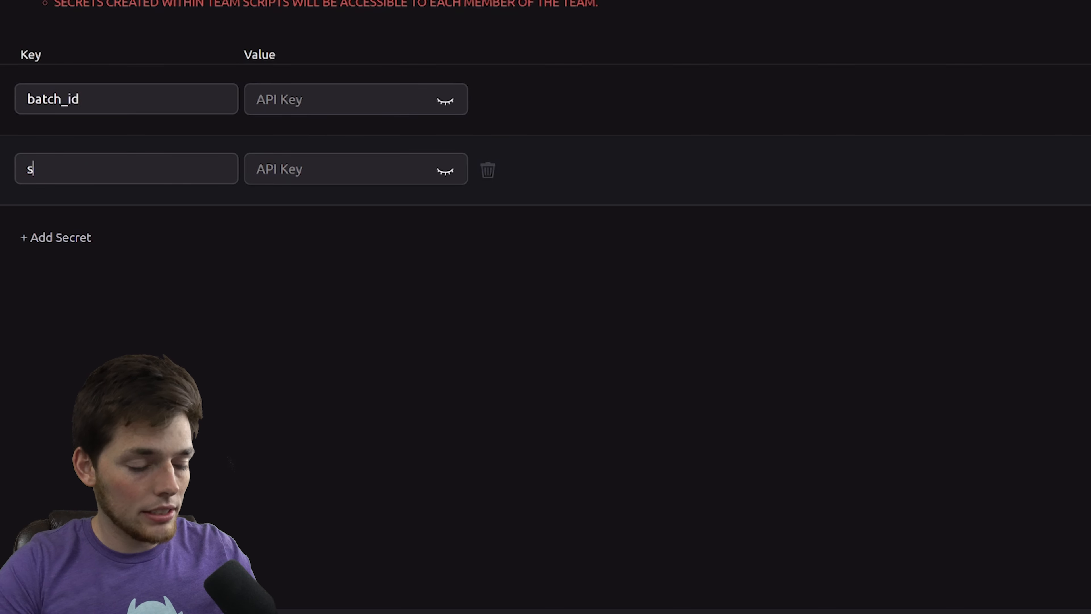
{"action": "type", "text": "ecret_b"}
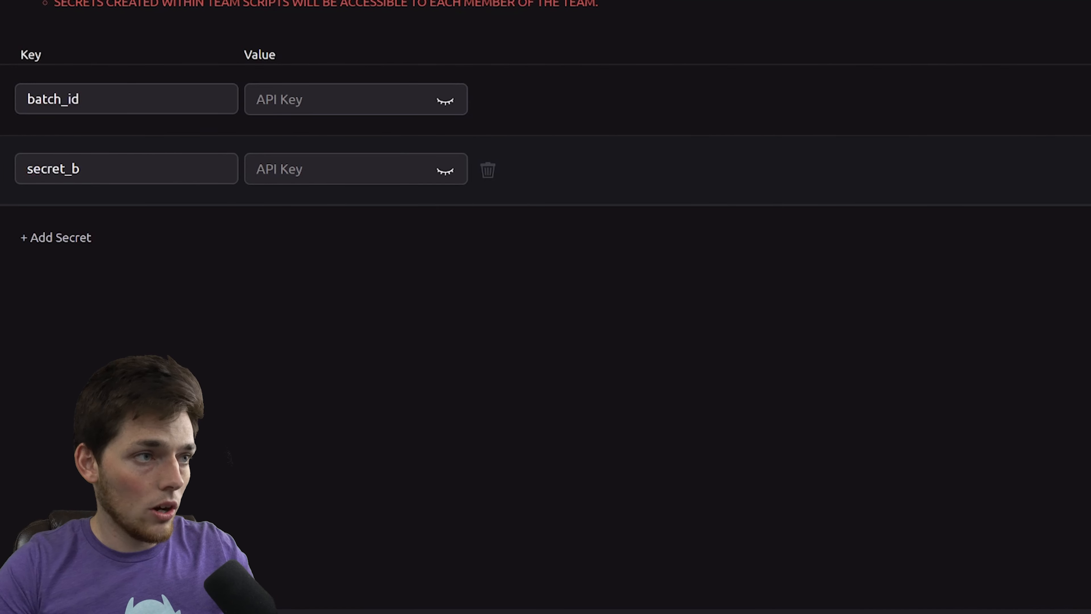
{"action": "type", "text": "batch_"}
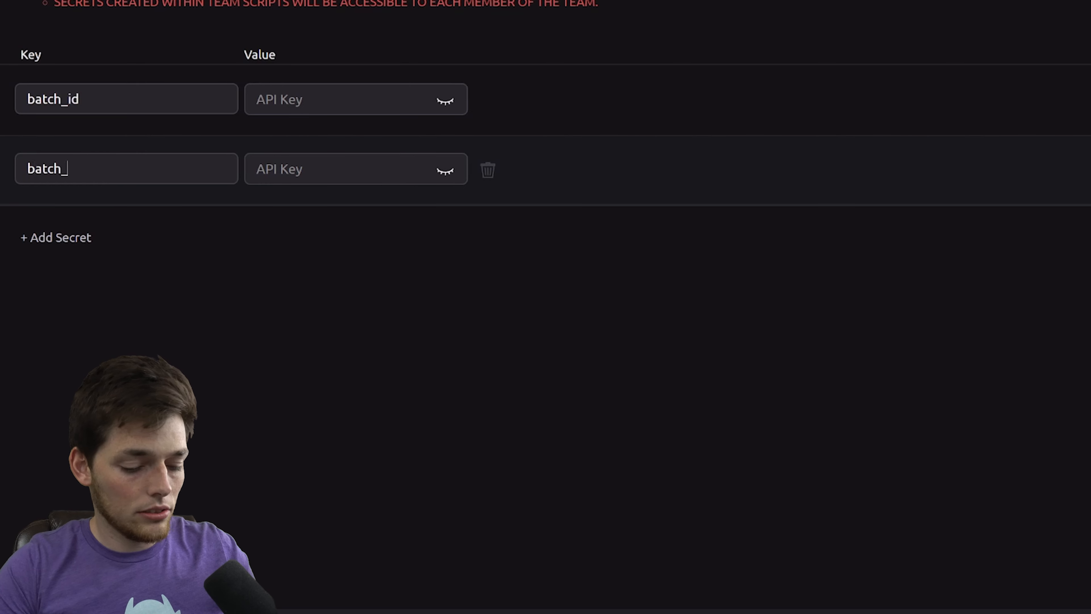
{"action": "type", "text": "secret_key"}
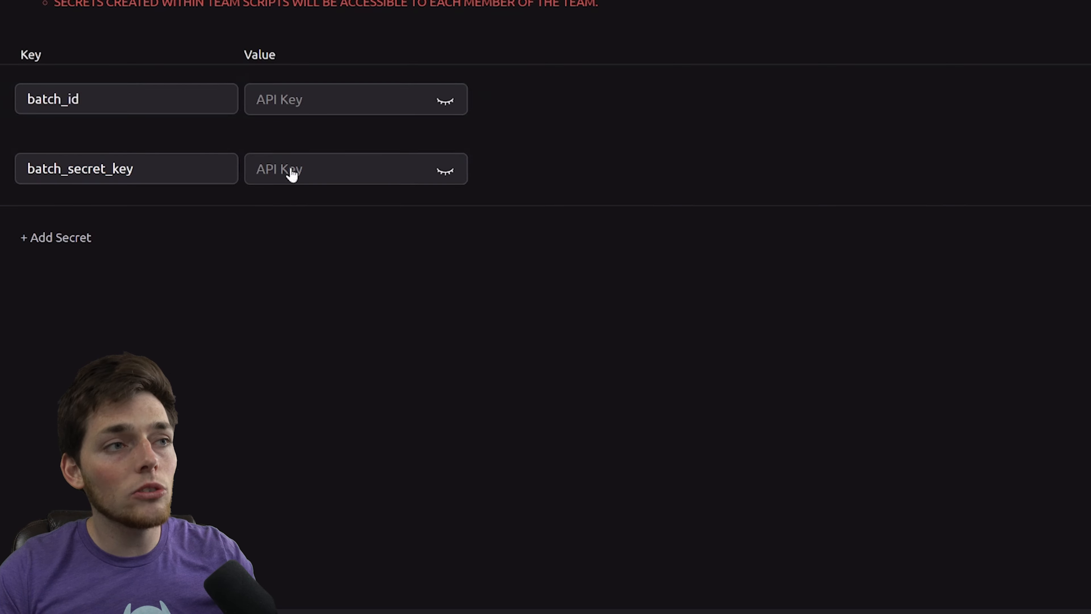
{"action": "mouse_move", "coordinate": [211, 389]}
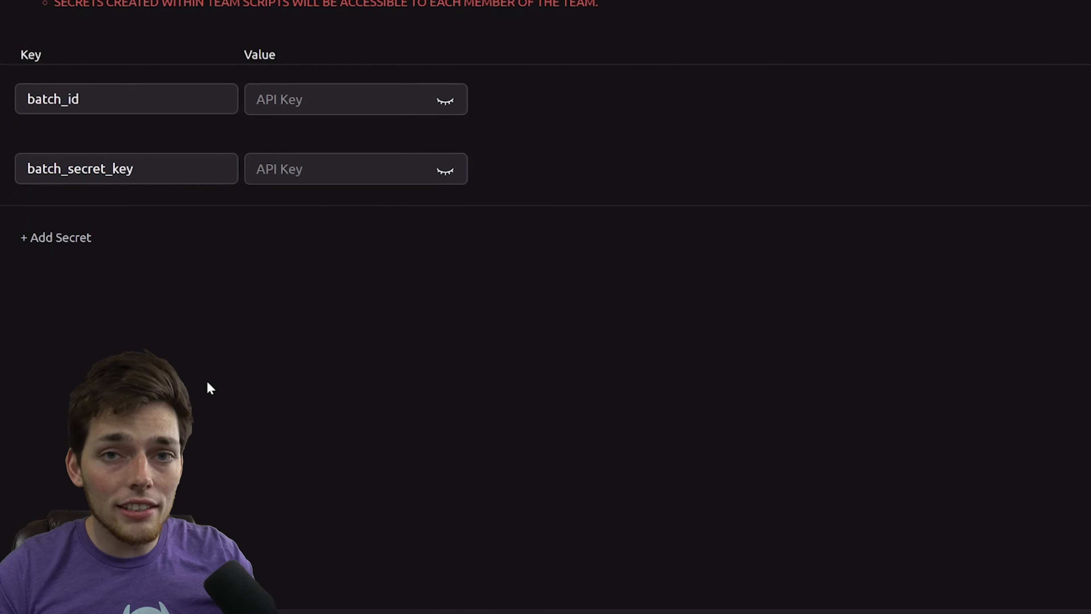
{"action": "mouse_move", "coordinate": [227, 373]}
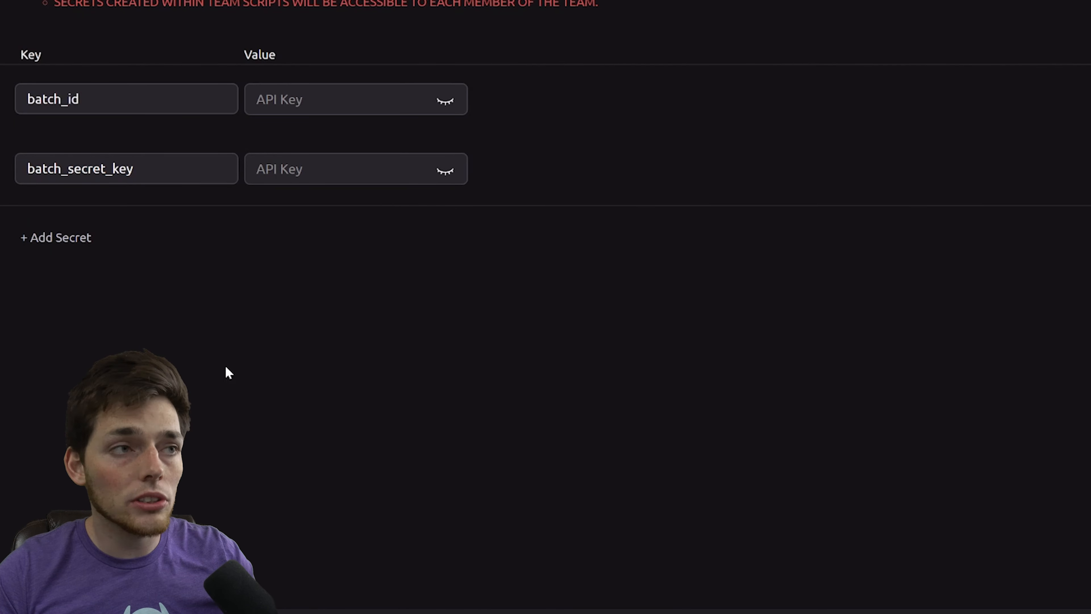
{"action": "mouse_move", "coordinate": [348, 56]}
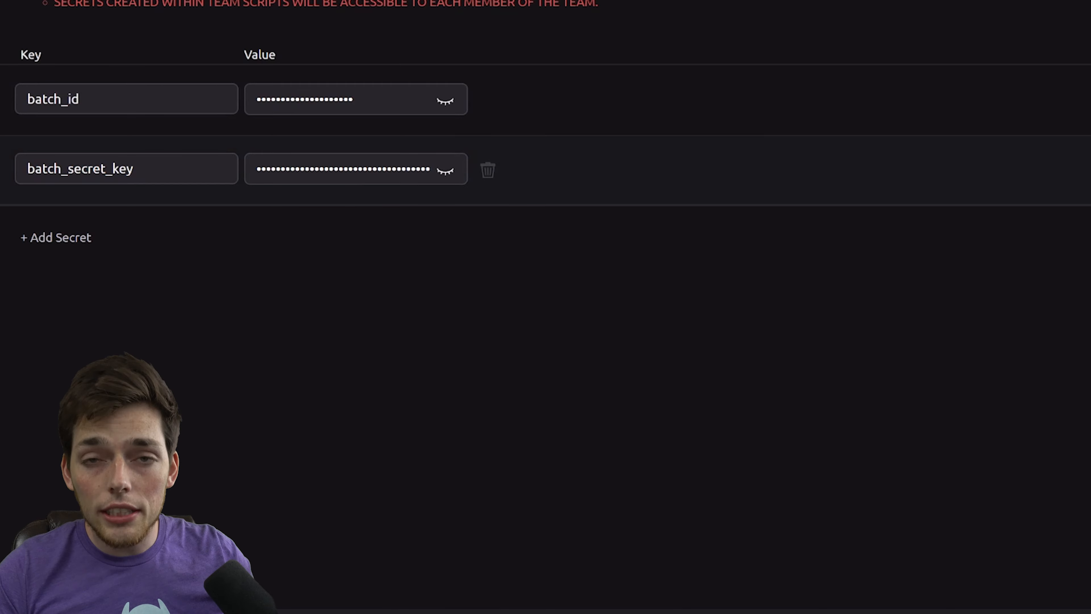
{"action": "mouse_move", "coordinate": [297, 161]}
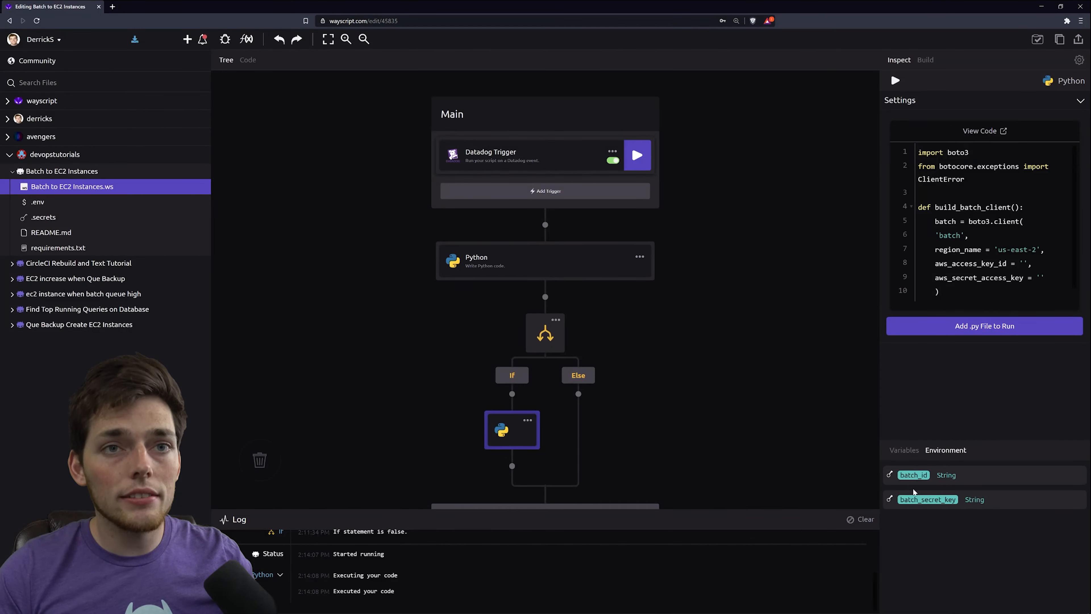
Return to Code view and pass batch_id and batch_secret_key as the Batch client credentials.
{"action": "left_click", "coordinate": [247, 60]}
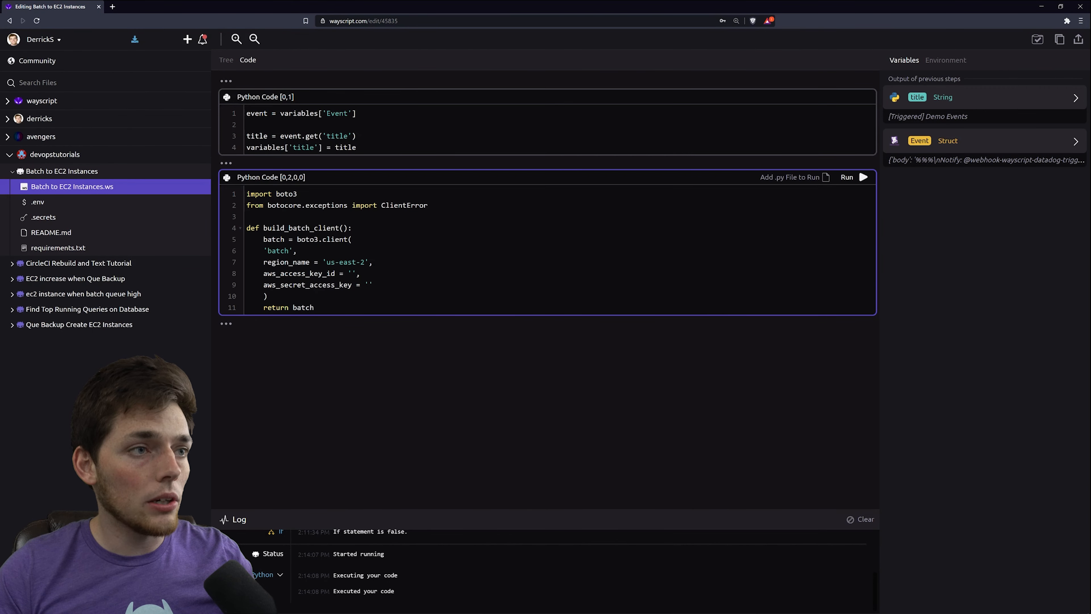
{"action": "left_click", "coordinate": [945, 60]}
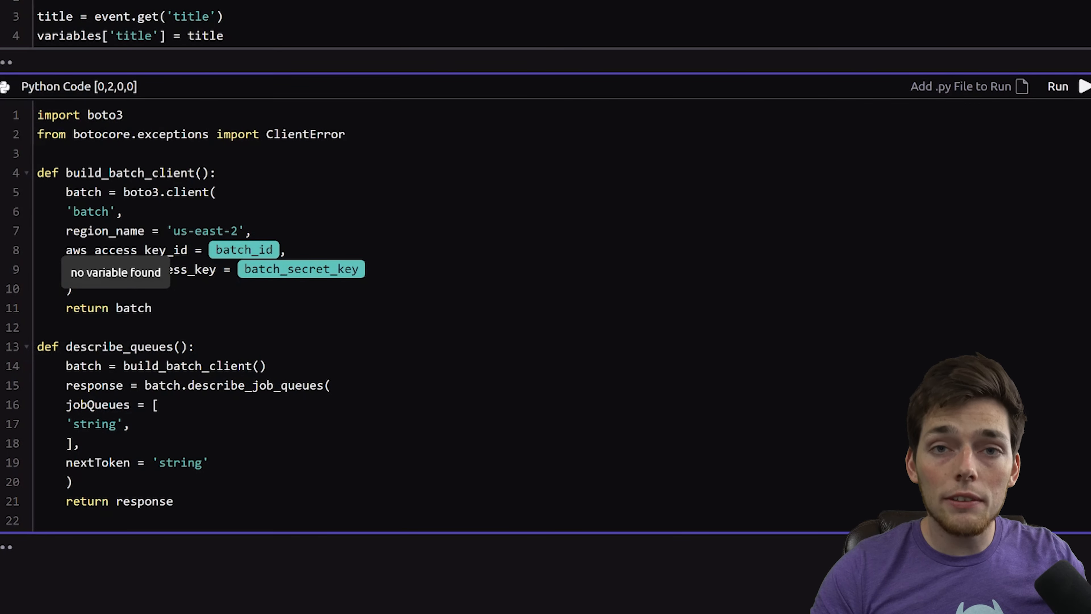
Write get_pending_jobs listing PENDING jobs, storing pending_jobs and jobs_count with a 0 default in try/except.
{"action": "left_click", "coordinate": [176, 501]}
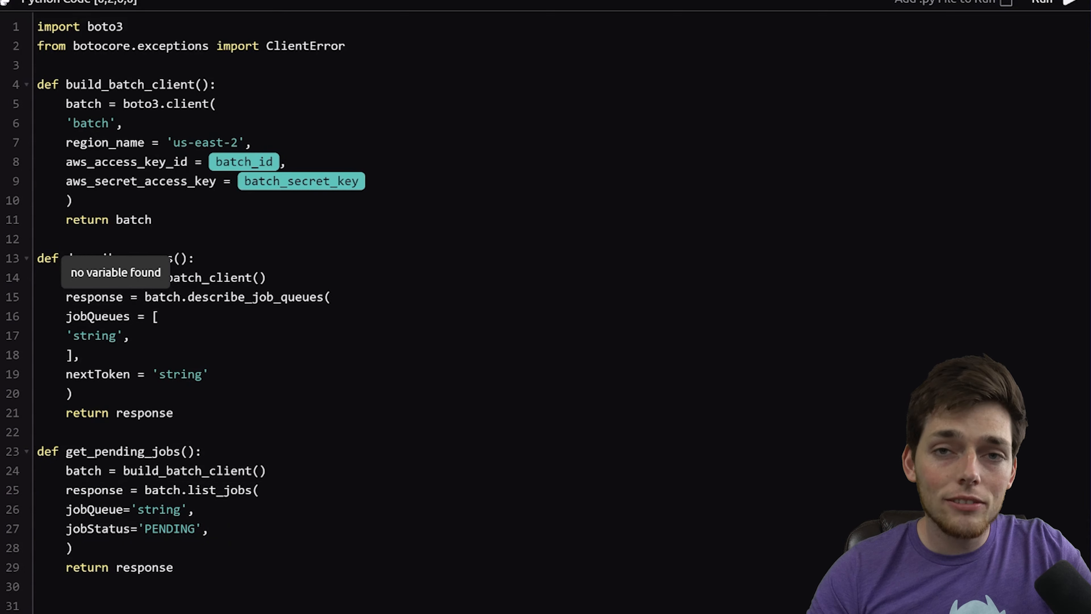
{"action": "left_click", "coordinate": [173, 568]}
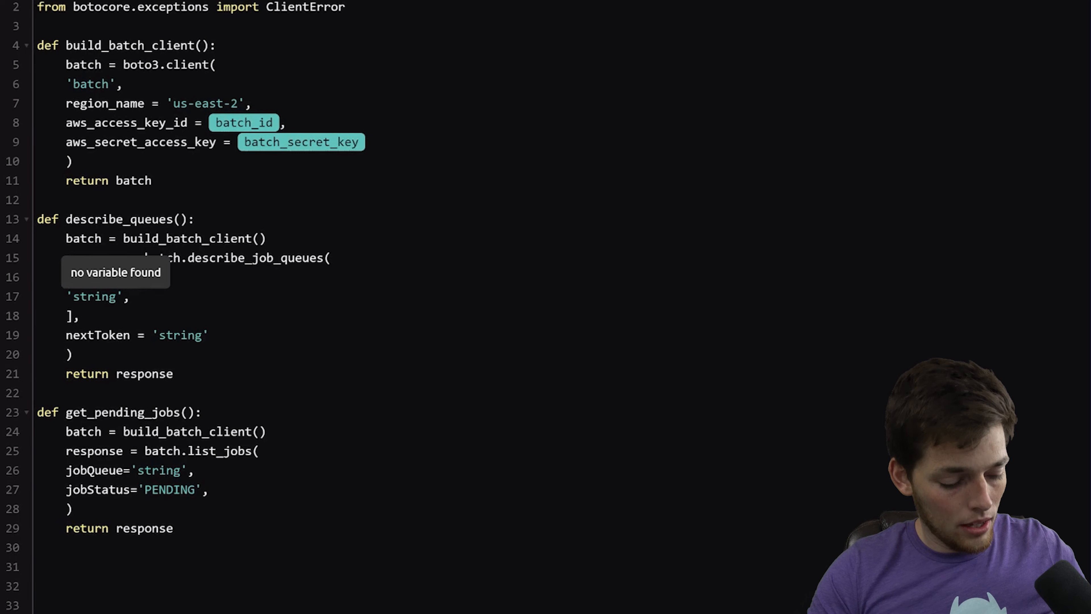
{"action": "scroll", "scroll_direction": "down", "scroll_amount": 3}
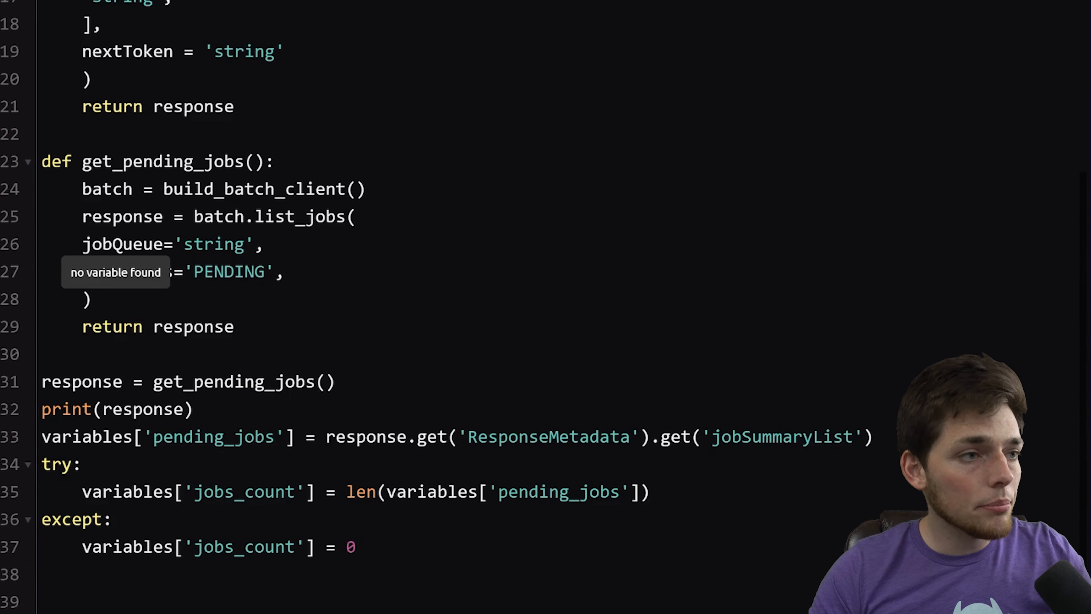
{"action": "double_click", "coordinate": [208, 382]}
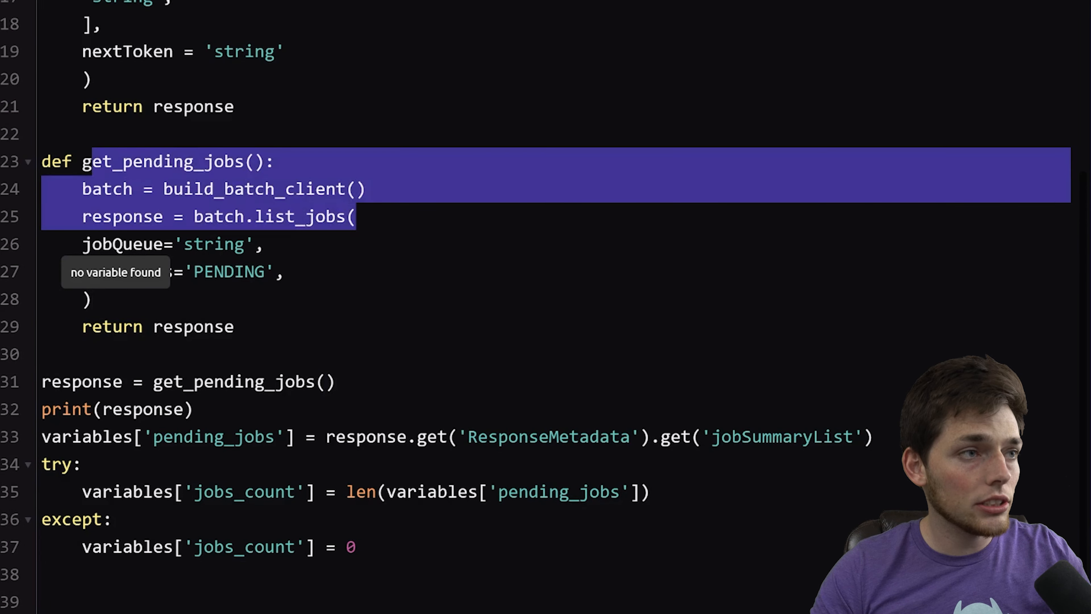
{"action": "left_click", "coordinate": [328, 381]}
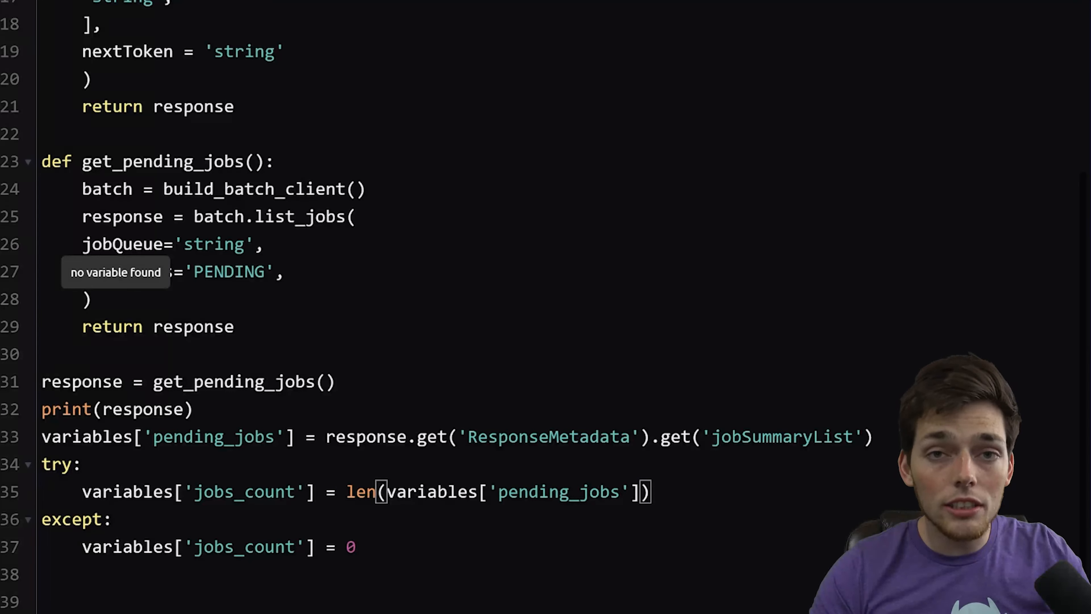
{"action": "double_click", "coordinate": [359, 491]}
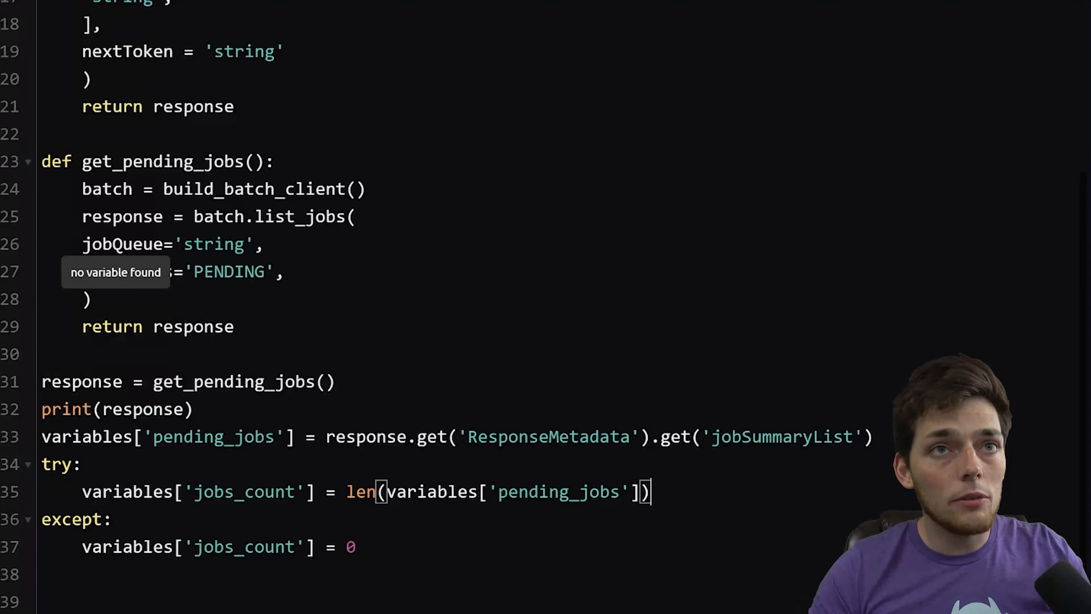
{"action": "mouse_move", "coordinate": [584, 560]}
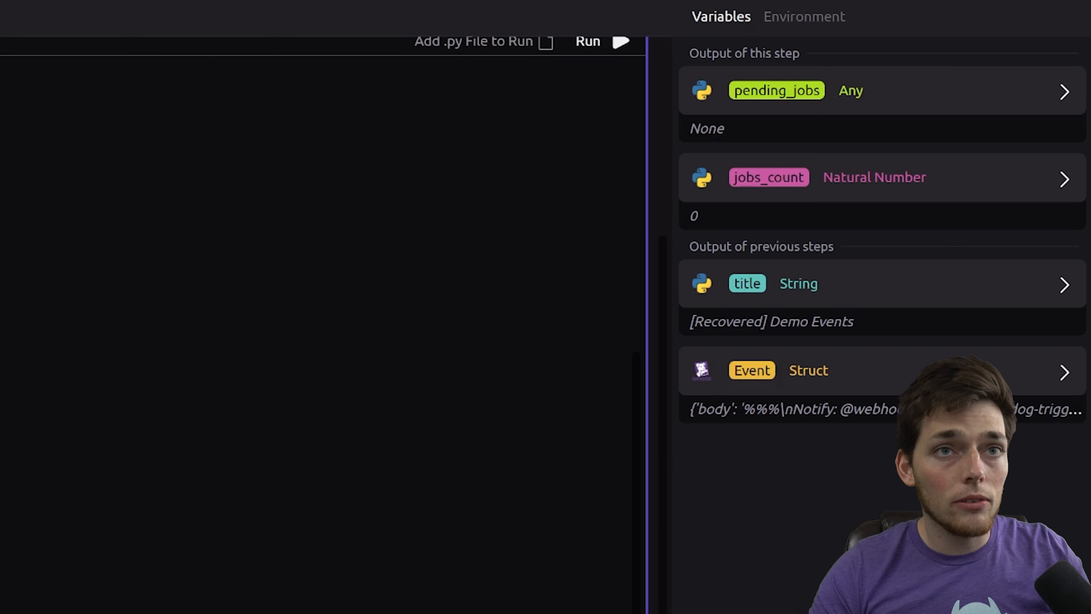
{"action": "mouse_move", "coordinate": [672, 312]}
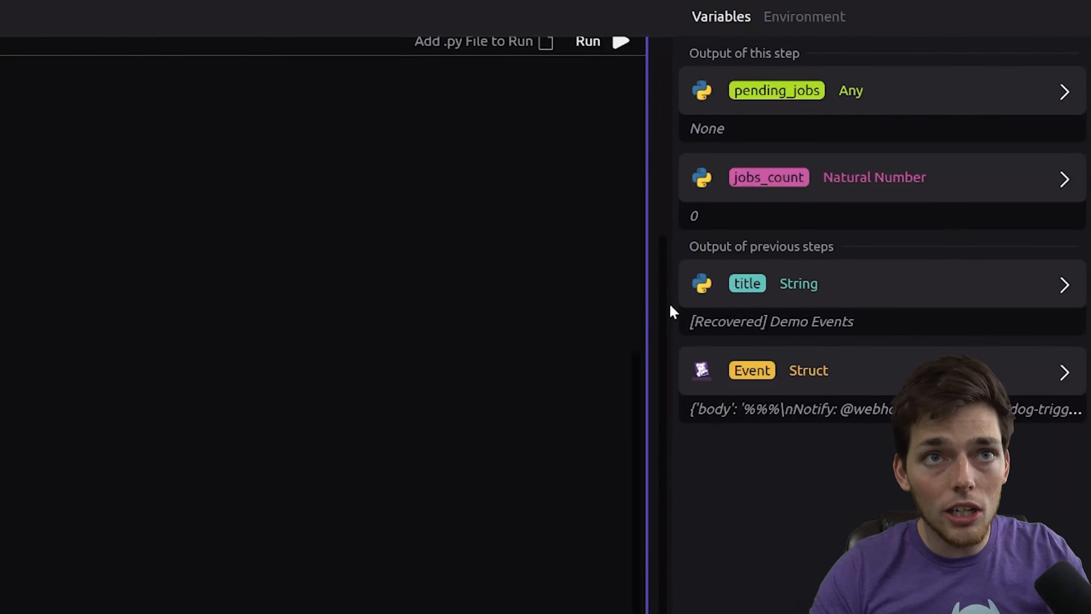
{"action": "mouse_move", "coordinate": [706, 197]}
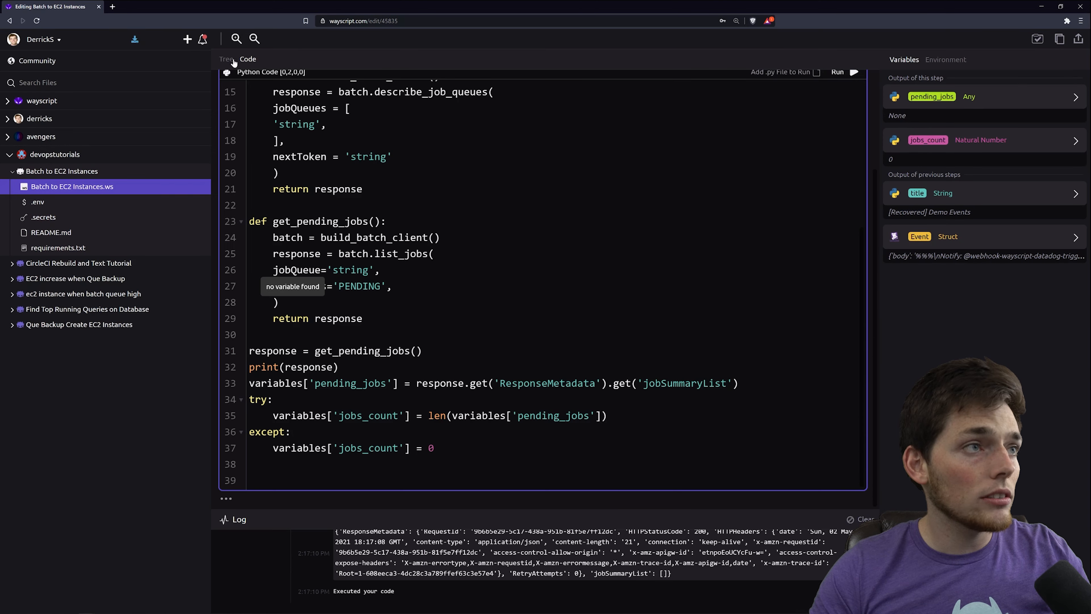
Add an If step testing jobs_count > 500 and begin searching for a Python step.
{"action": "left_click", "coordinate": [226, 59]}
{"action": "type", "text": "if"}
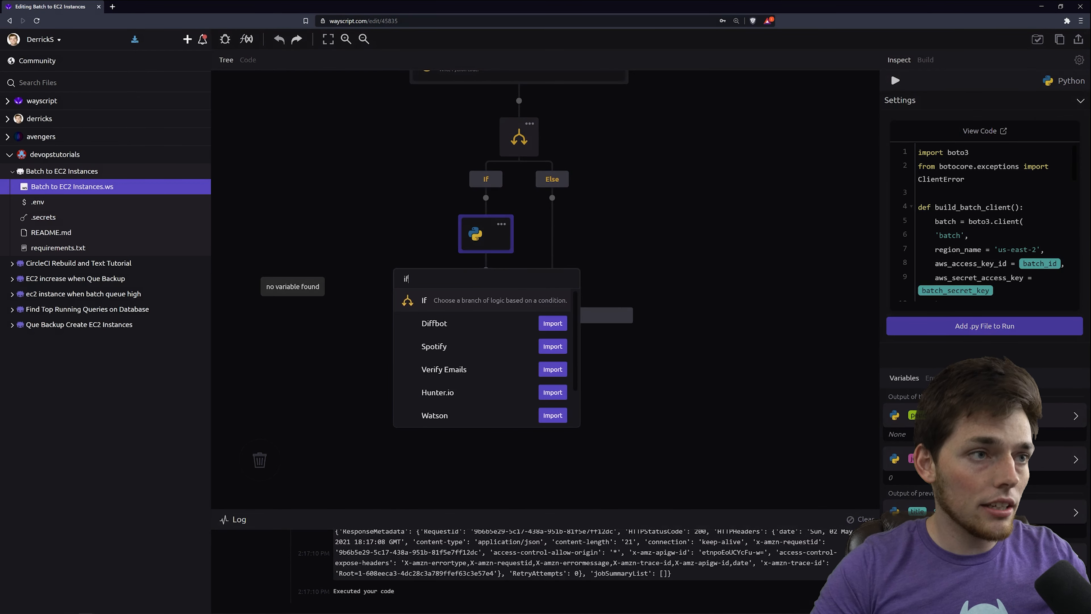
{"action": "left_click", "coordinate": [424, 300]}
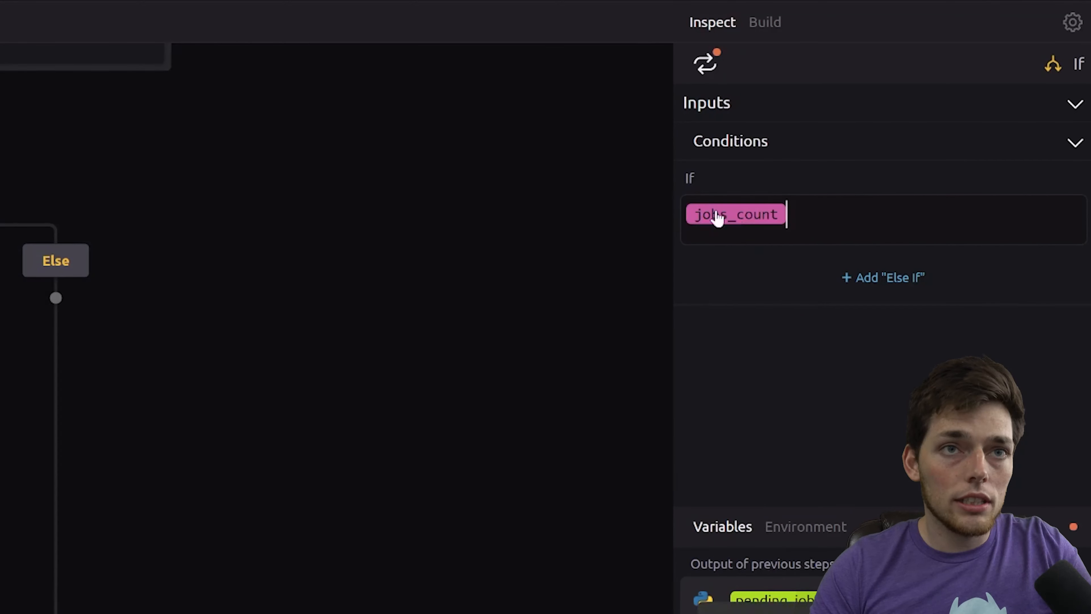
{"action": "type", "text": "> 500"}
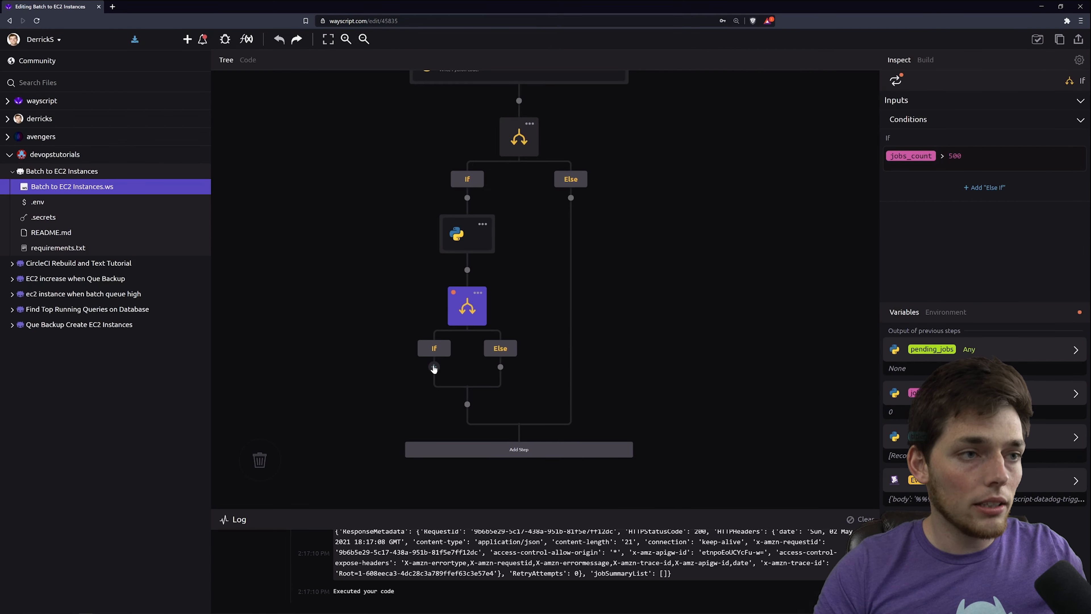
{"action": "type", "text": "pyt"}
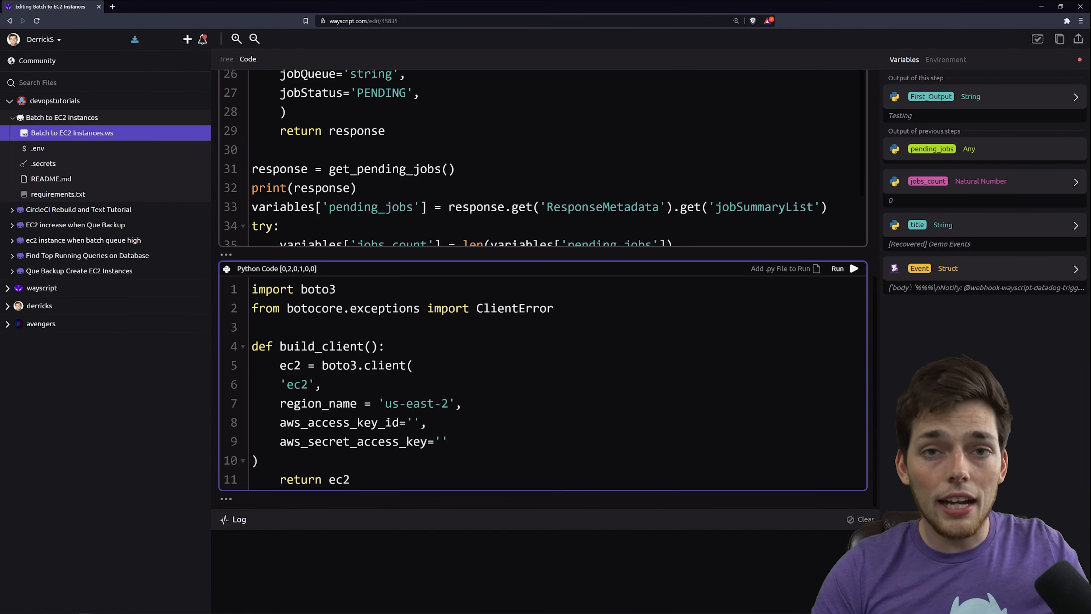
Add a Python step with build_client() creating a boto3 EC2 client in us-east-2, keys still empty.
{"action": "left_click", "coordinate": [351, 480]}
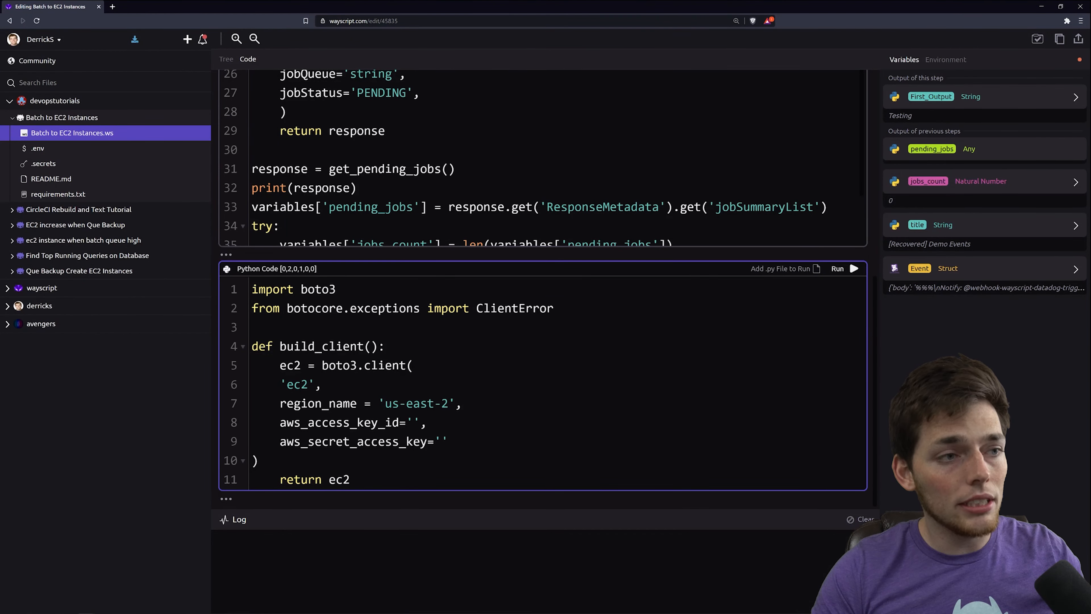
Add an ec2_id secret beside batch_id and batch_secret_key, then start another secret entry.
{"action": "left_click", "coordinate": [43, 163]}
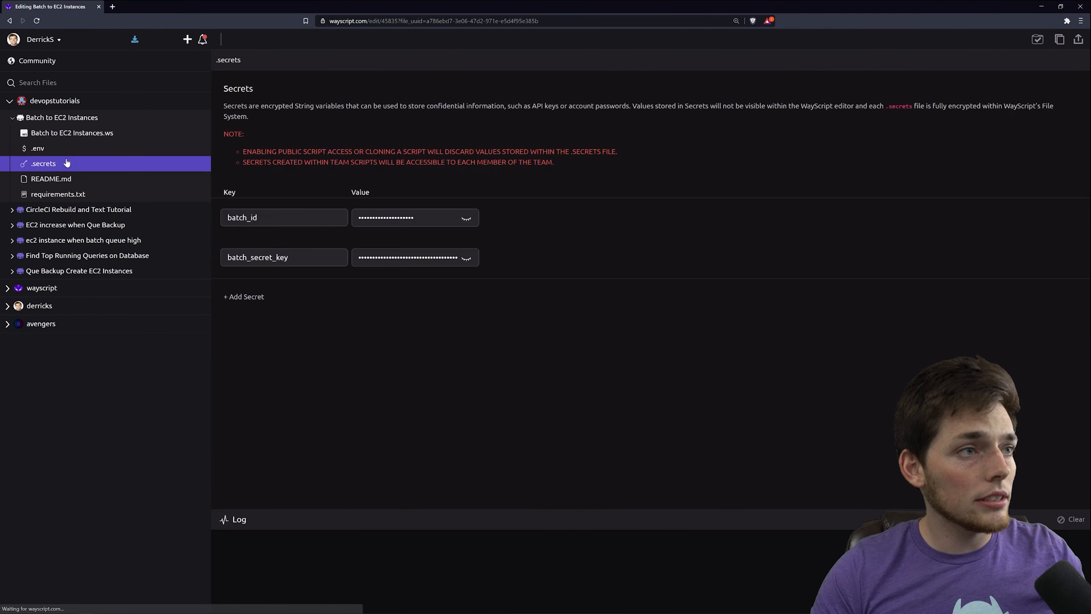
{"action": "left_click", "coordinate": [243, 297]}
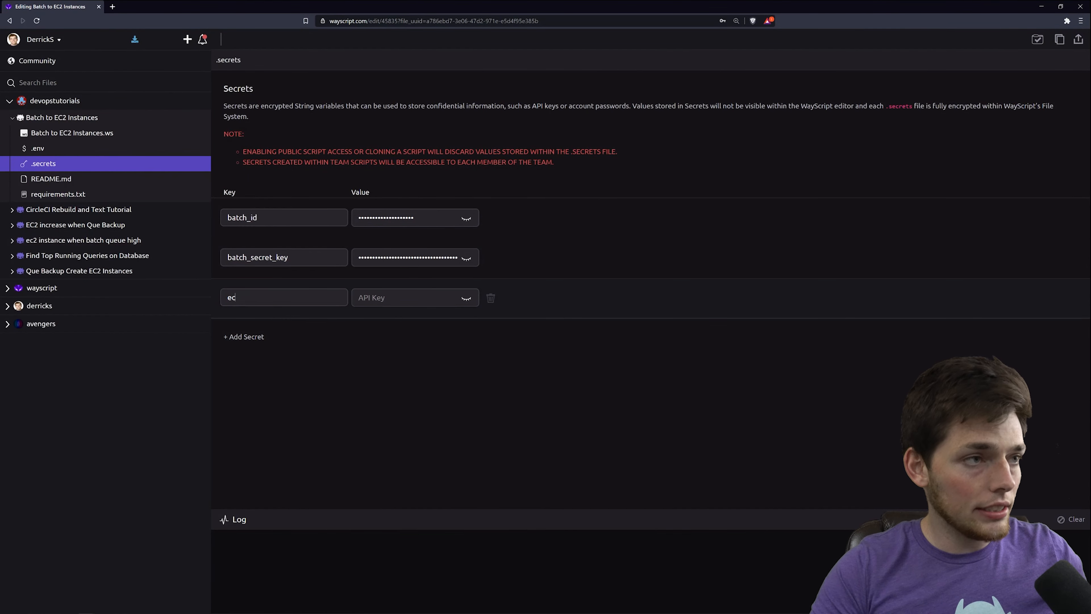
{"action": "type", "text": "2_"}
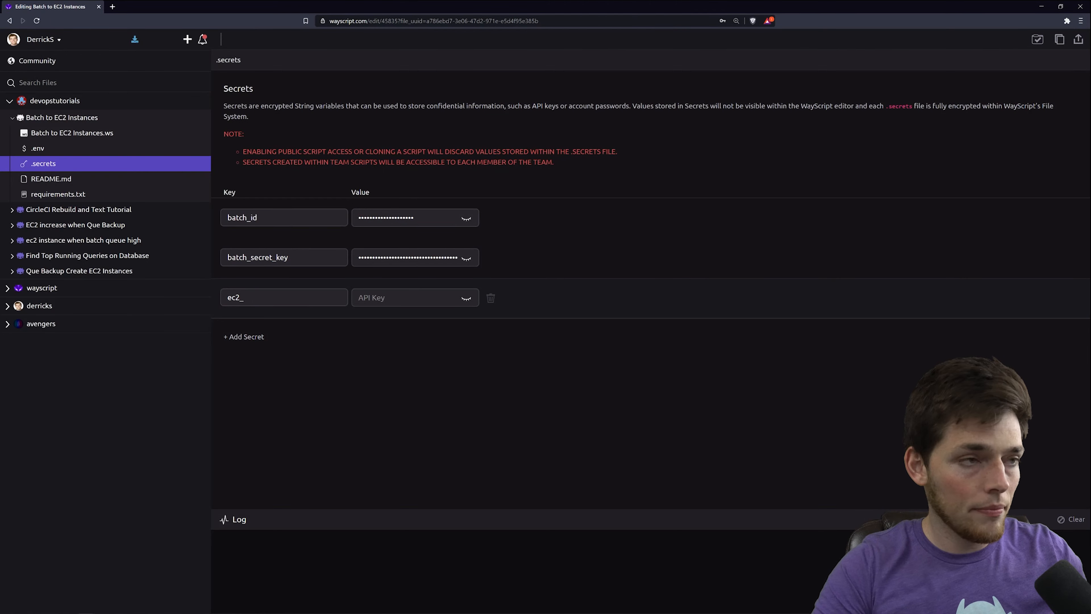
{"action": "type", "text": "id"}
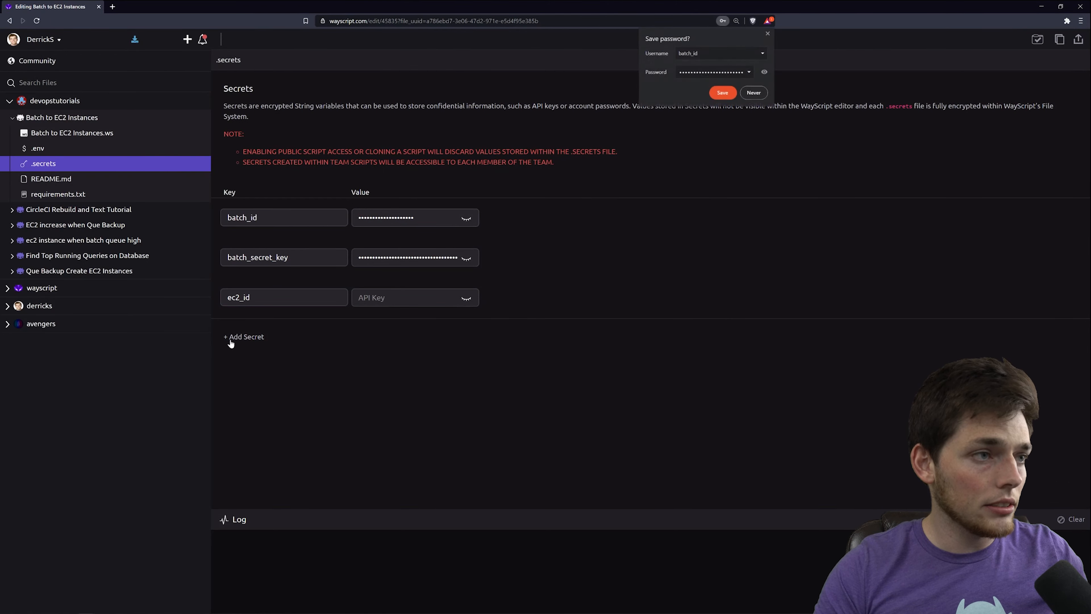
{"action": "left_click", "coordinate": [71, 133]}
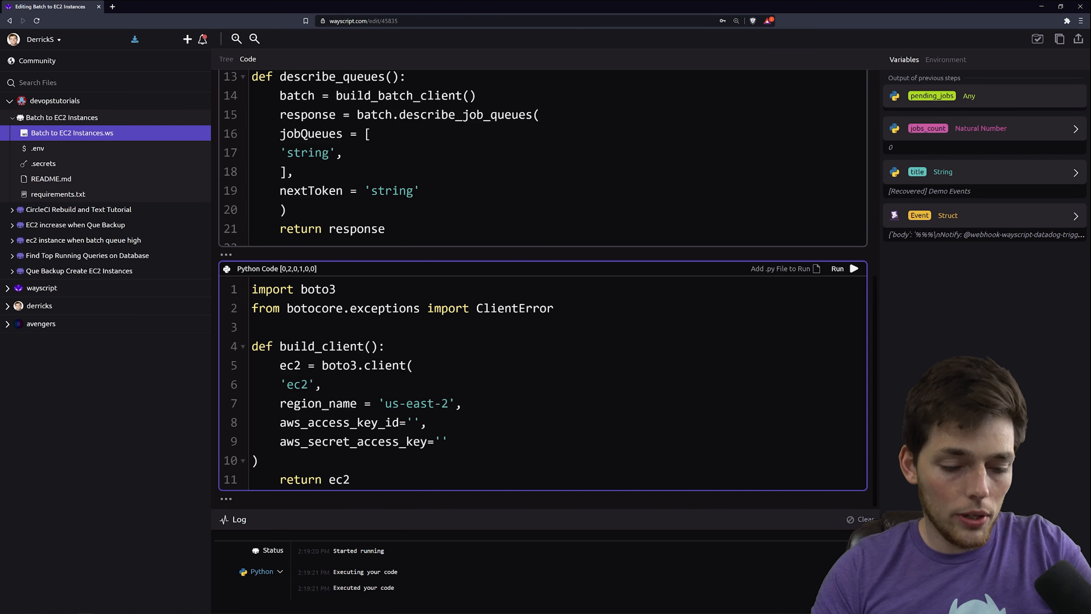
Use the ec2_id and ec2_secret secrets as the EC2 client's access key and secret key.
{"action": "left_click", "coordinate": [946, 59]}
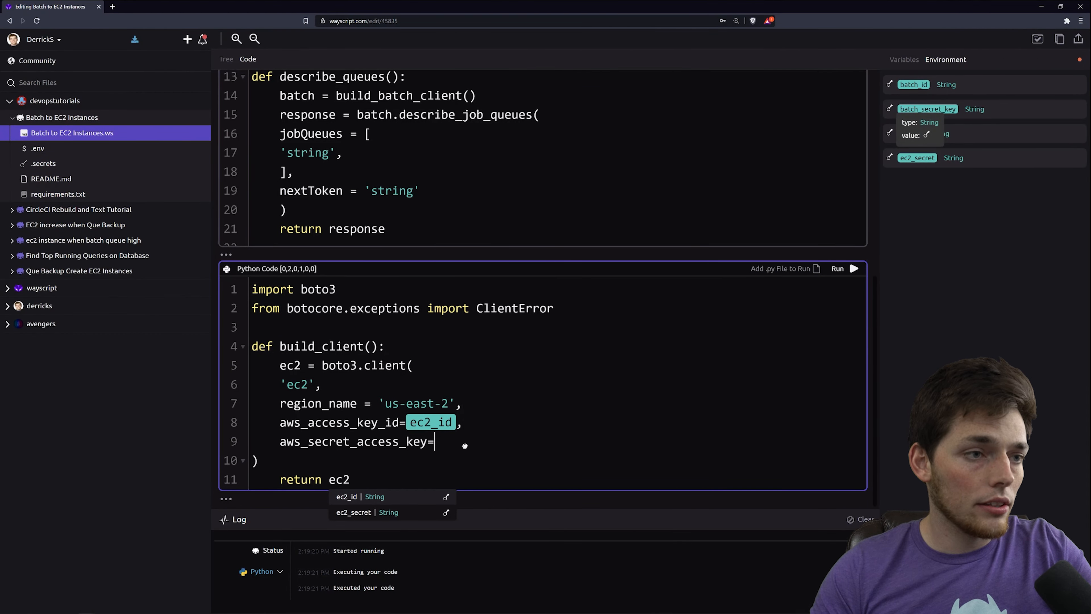
{"action": "left_click", "coordinate": [353, 511]}
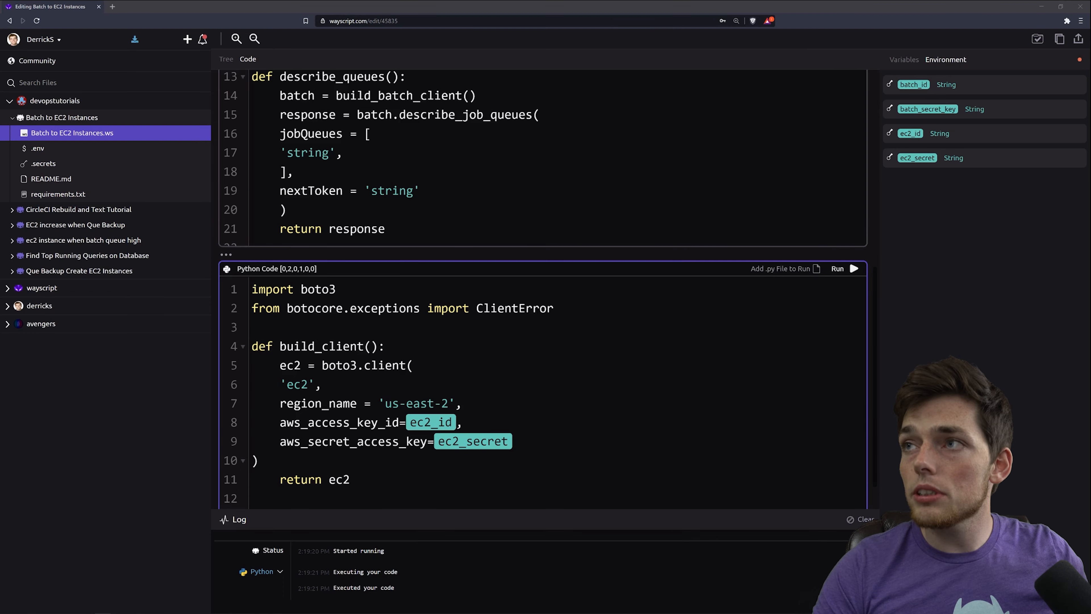
{"action": "scroll", "scroll_direction": "down", "scroll_amount": 3}
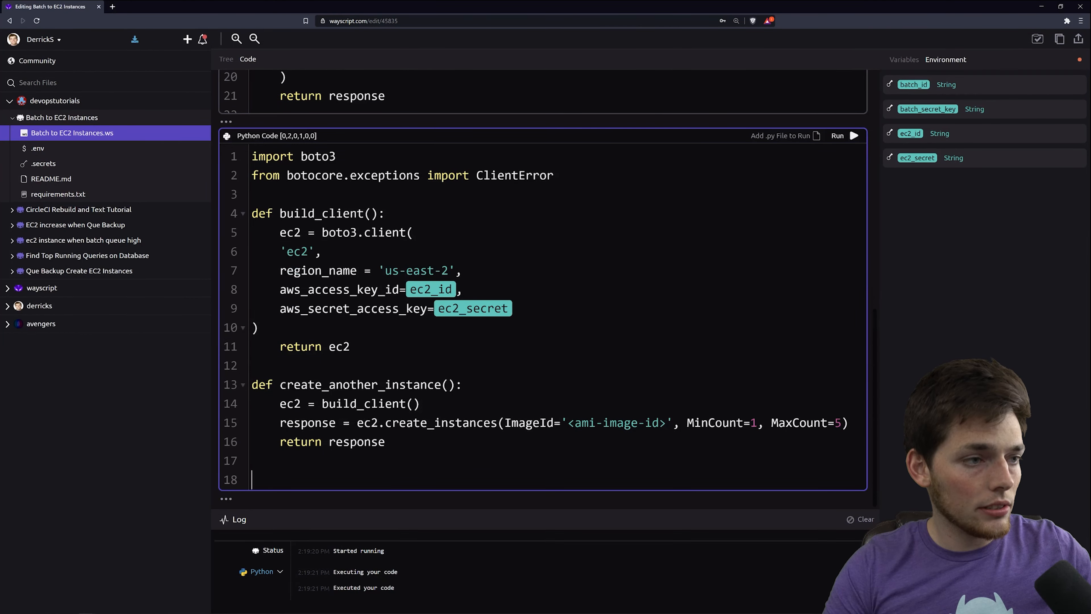
Define create_another_instance() calling create_instances for 1–5 instances and print its result.
{"action": "type", "text": "print(create_another_instance)"}
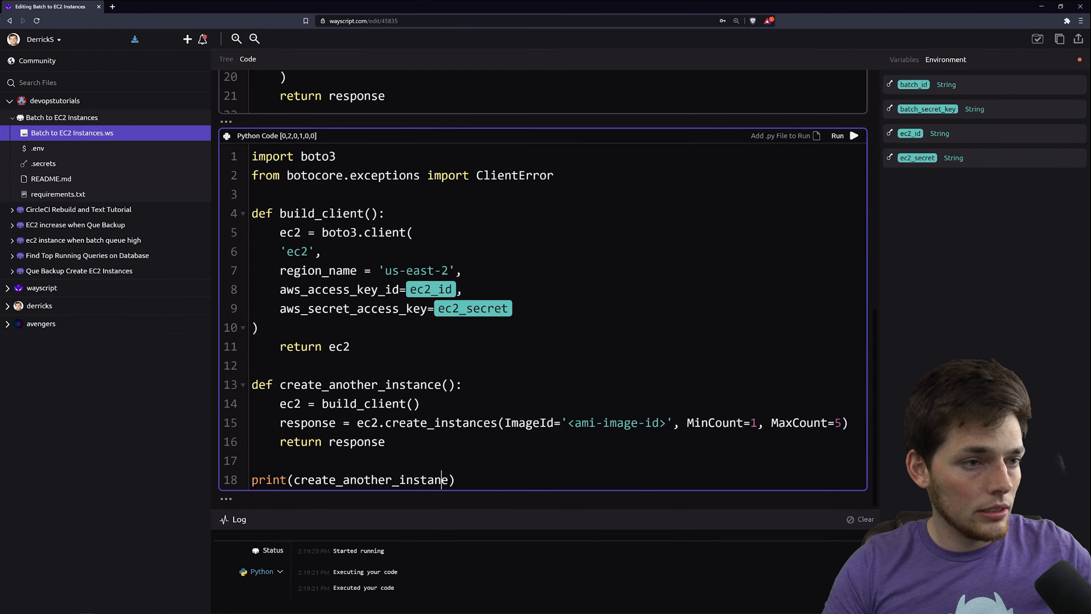
{"action": "key", "text": "Backspace"}
{"action": "type", "text": "c"}
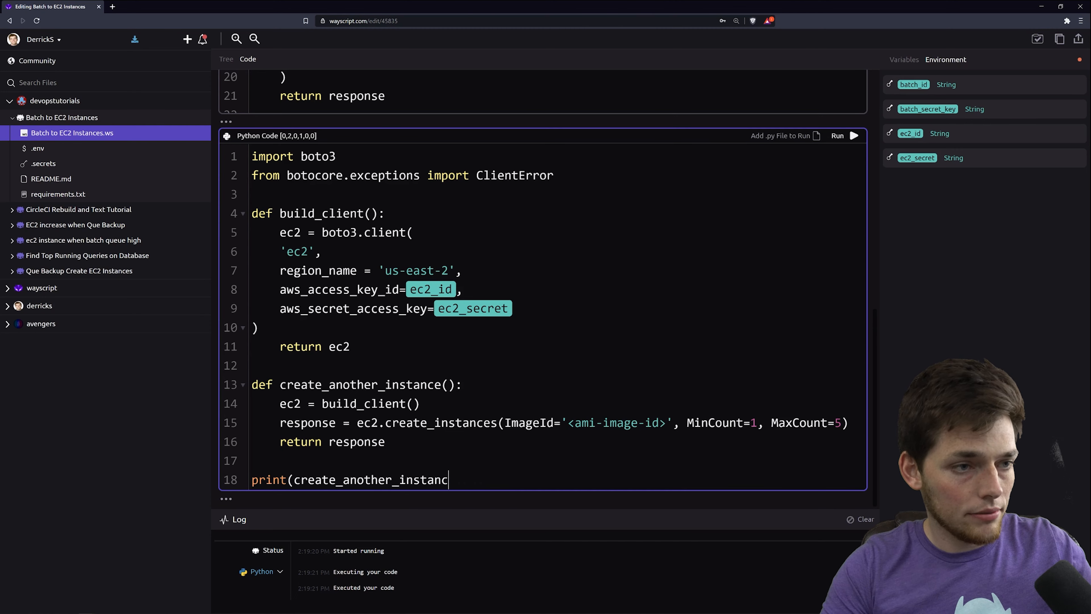
{"action": "type", "text": "()"}
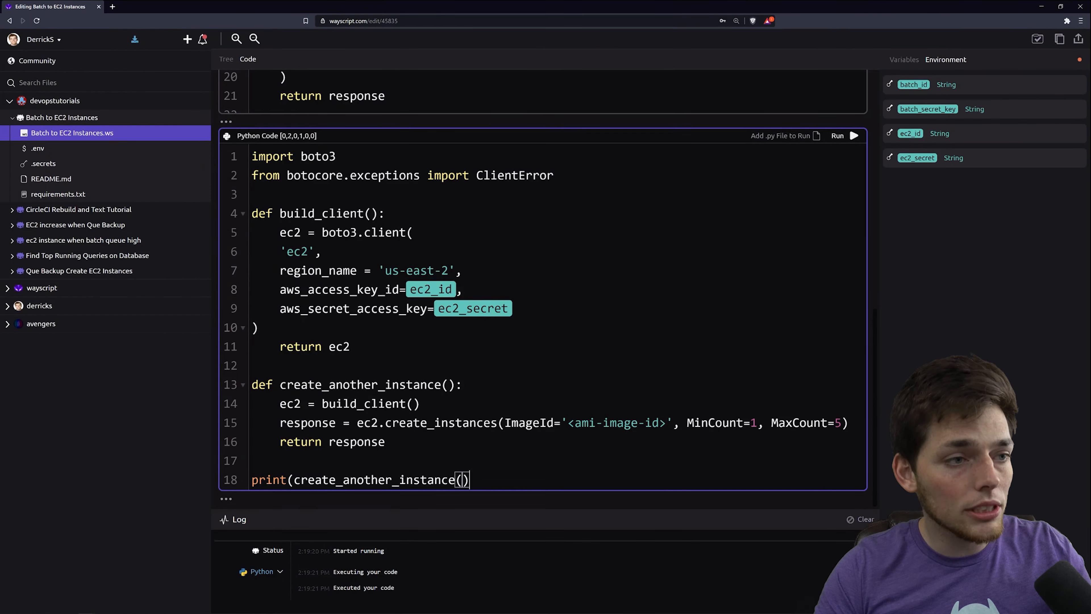
{"action": "left_click", "coordinate": [226, 59]}
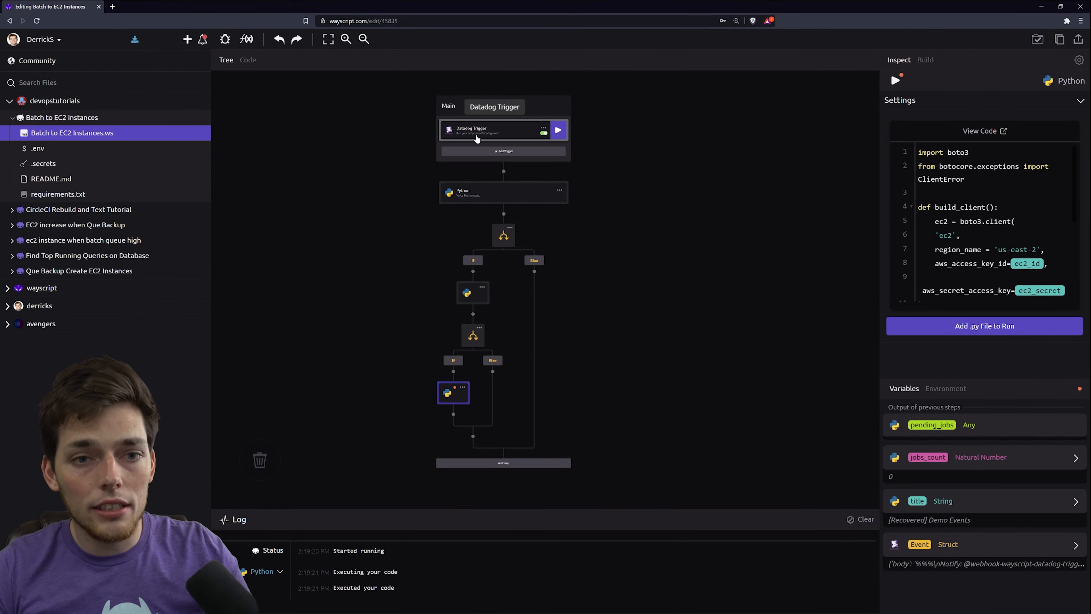
{"action": "mouse_move", "coordinate": [740, 403]}
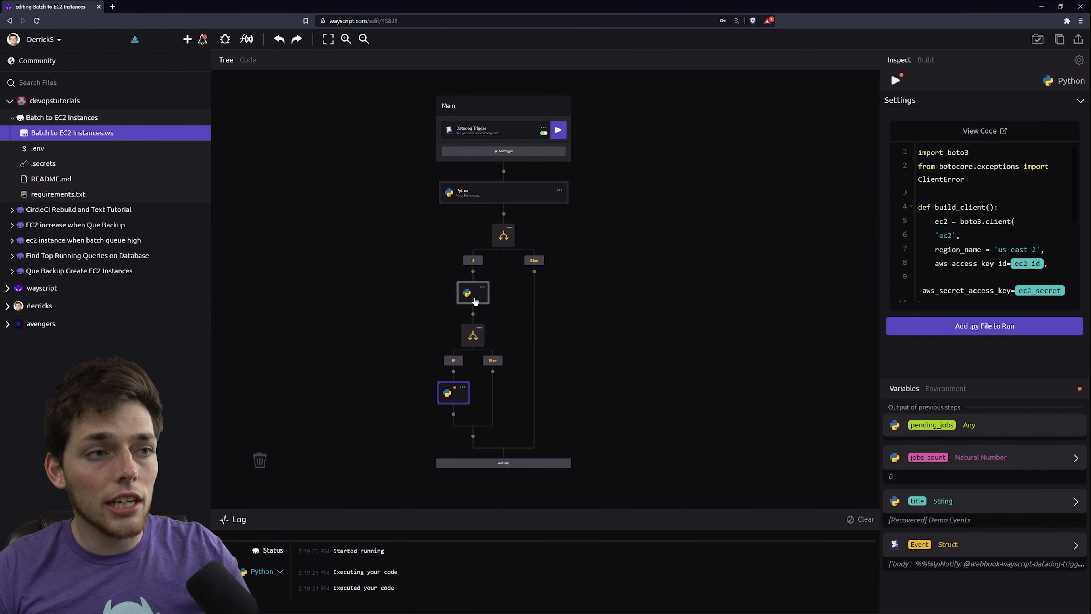
{"action": "mouse_move", "coordinate": [474, 292]}
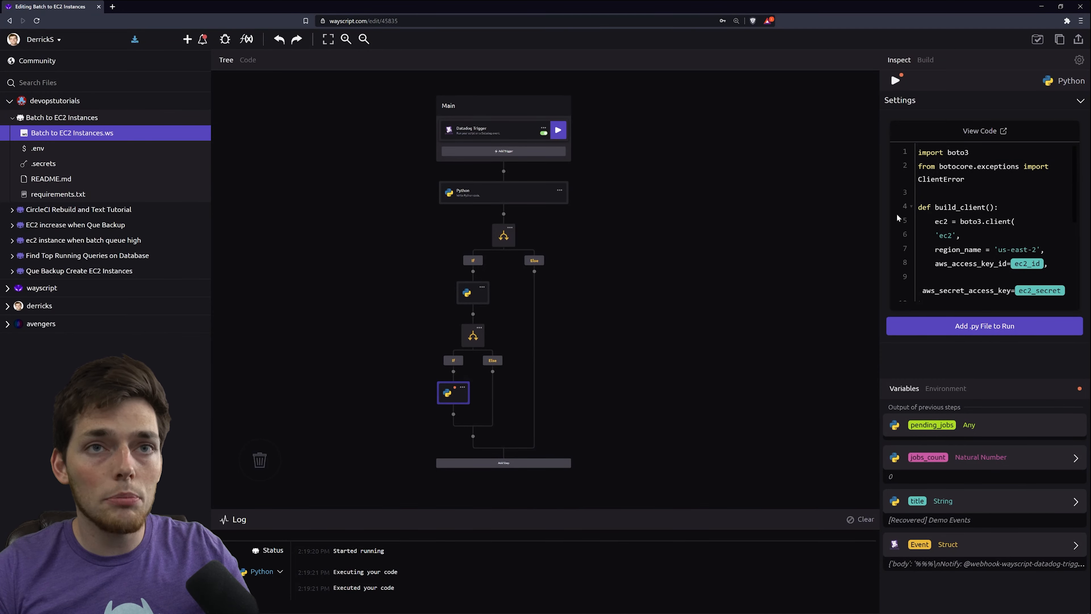
{"action": "left_click", "coordinate": [248, 59]}
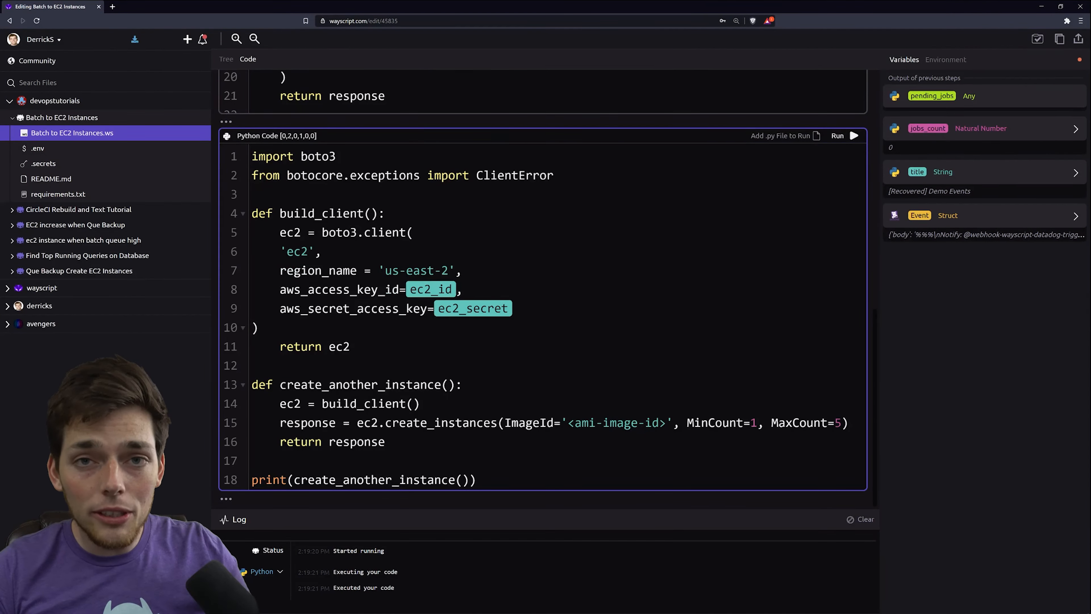